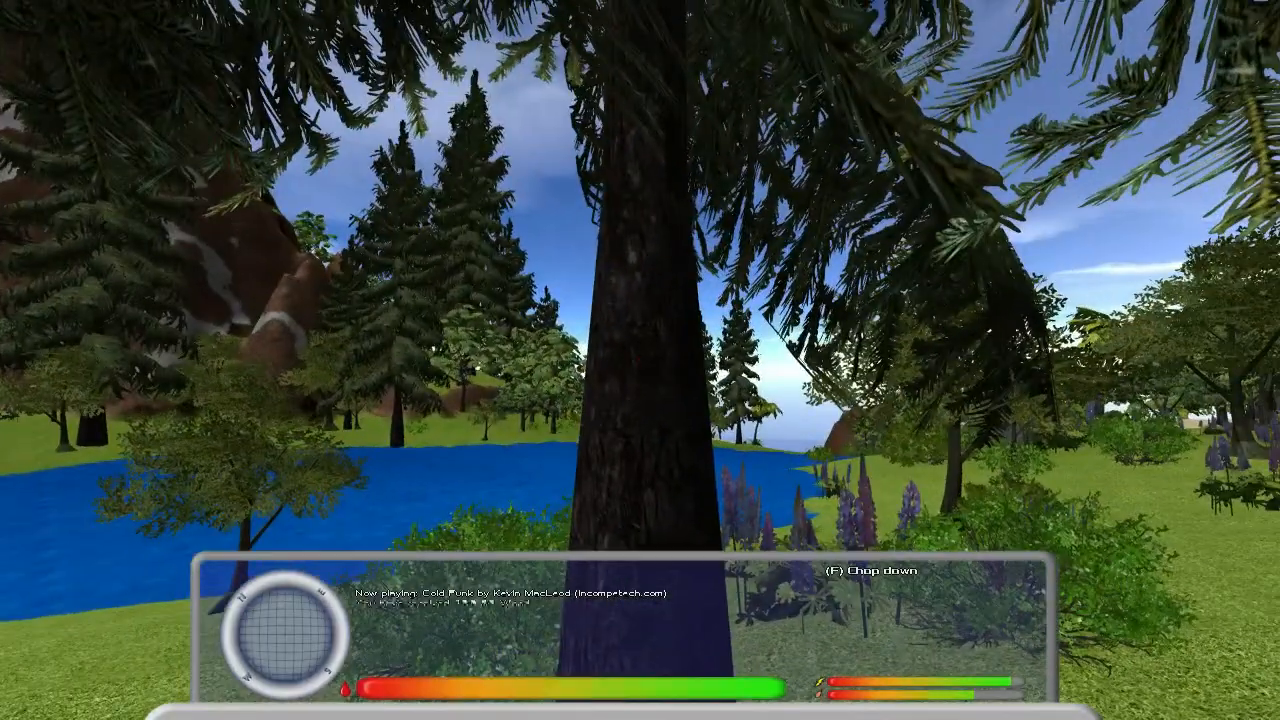
Craft one Camp Fire from wood and place it on the open meadow
{"action": "key", "text": "f"}
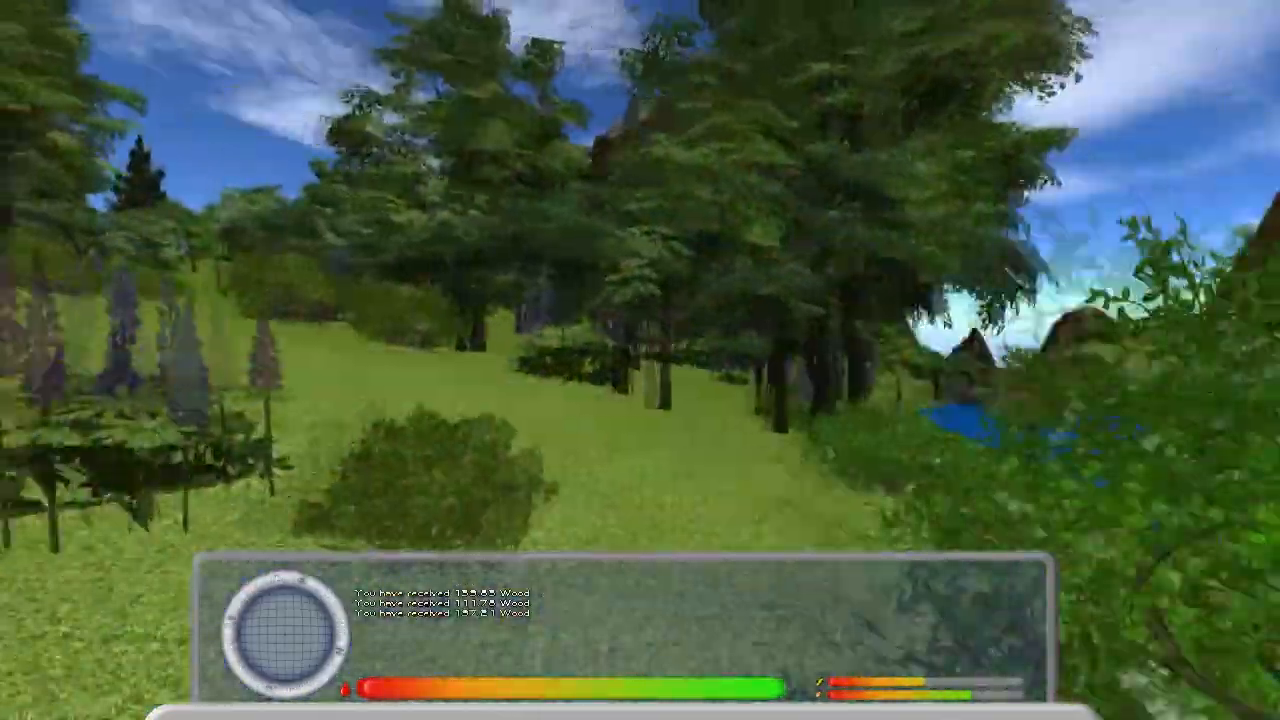
{"action": "mouse_move", "coordinate": [640, 360]}
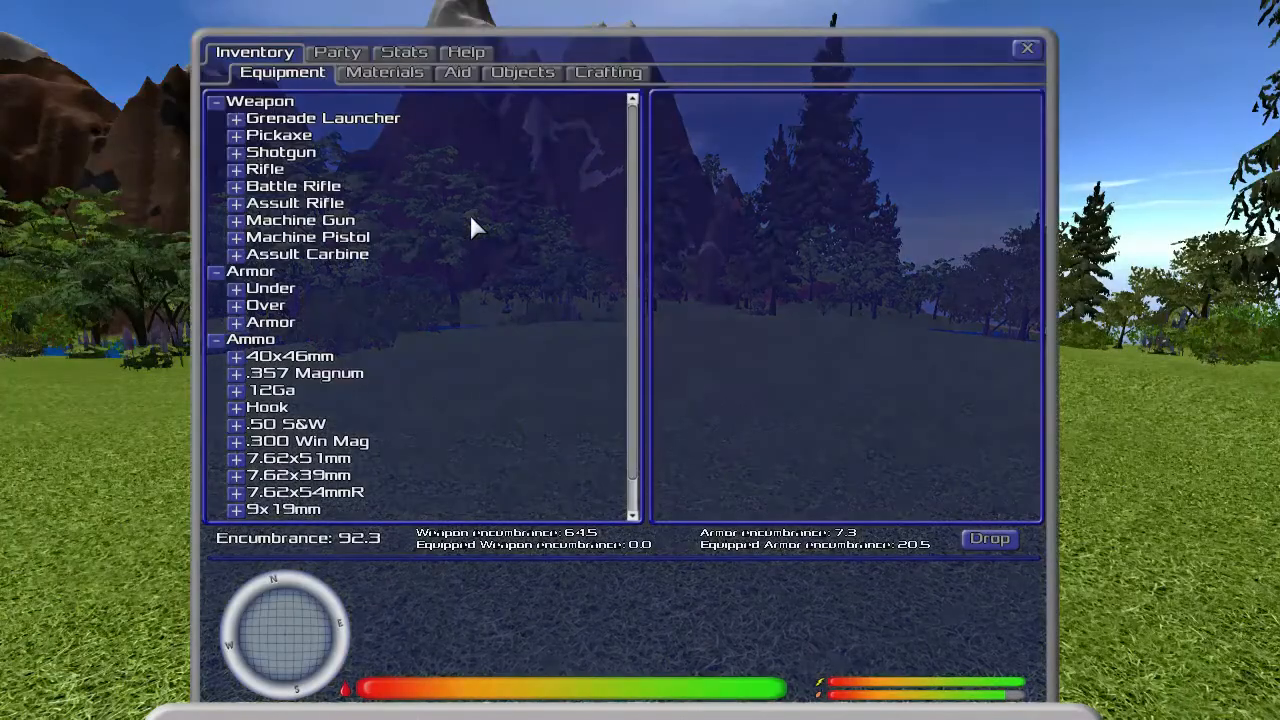
{"action": "mouse_move", "coordinate": [608, 72]}
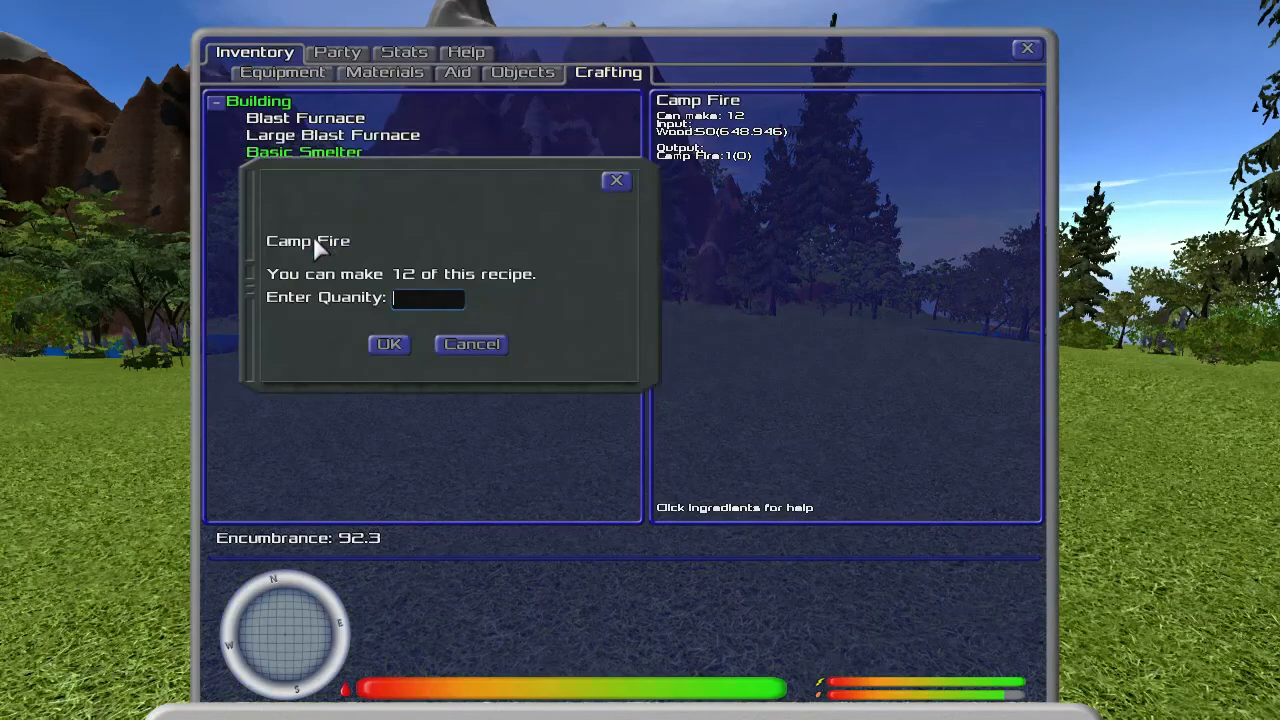
{"action": "type", "text": "1"}
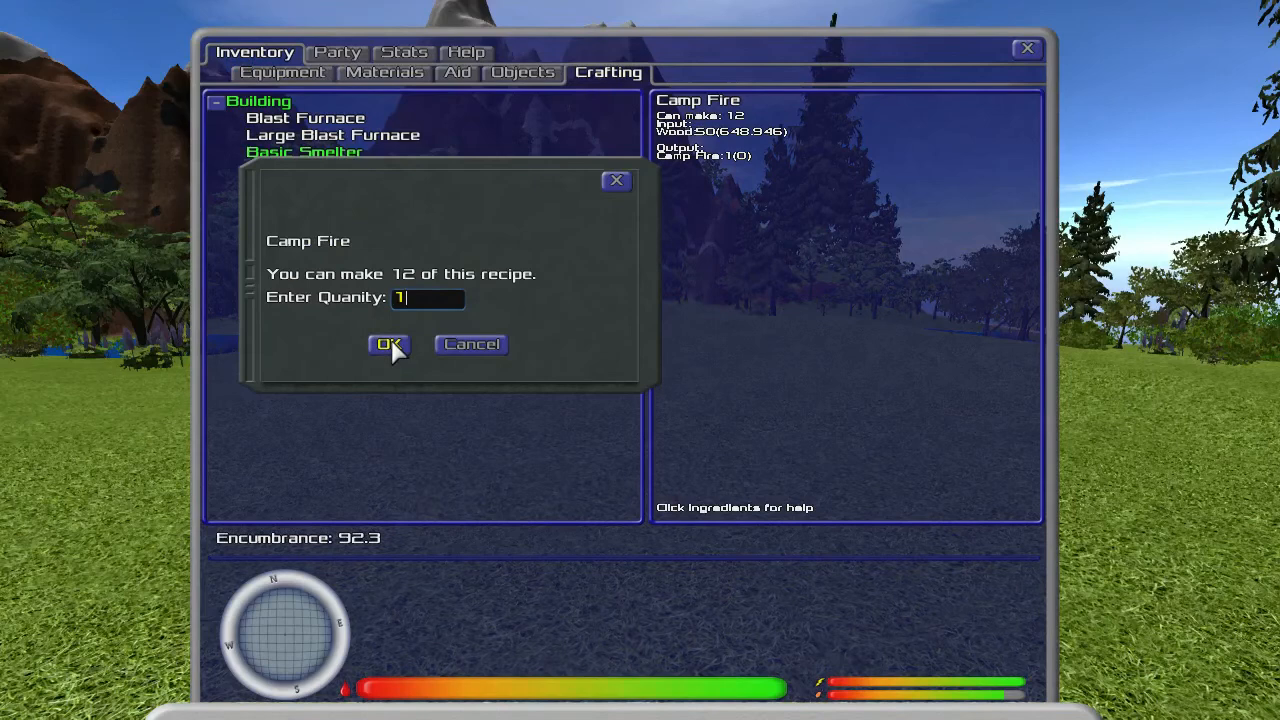
{"action": "left_click", "coordinate": [388, 344]}
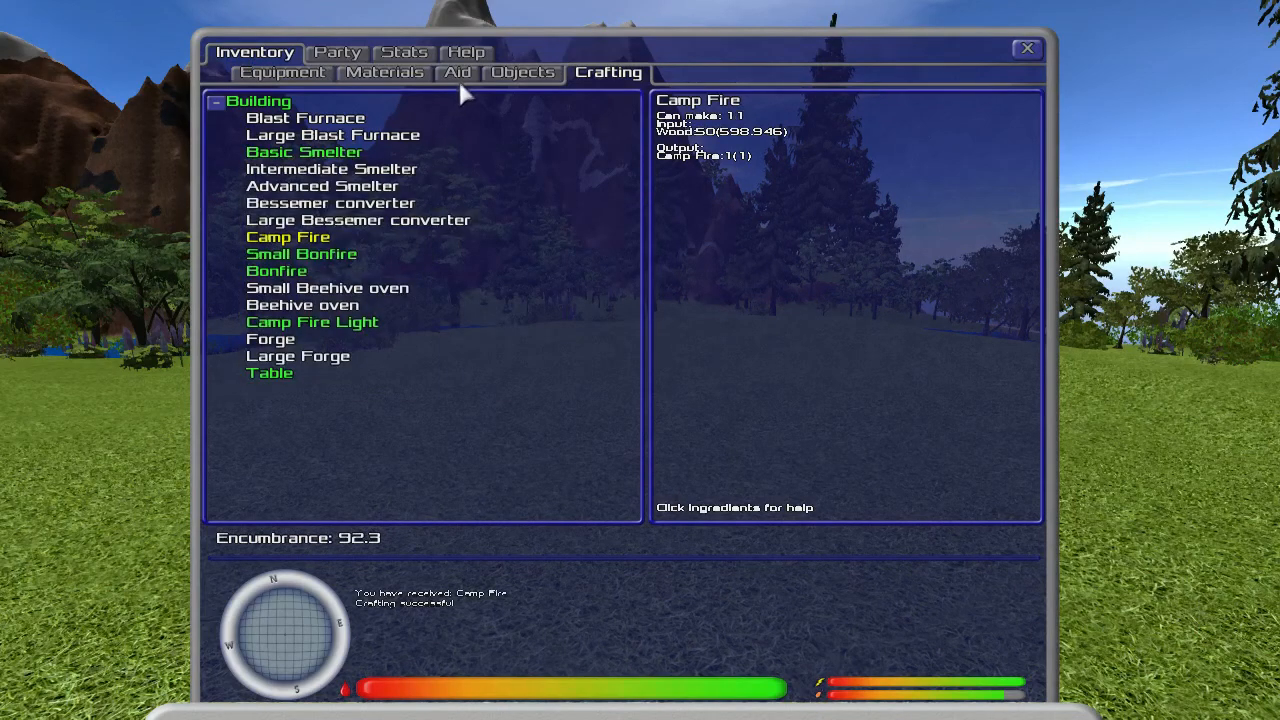
{"action": "left_click", "coordinate": [522, 72]}
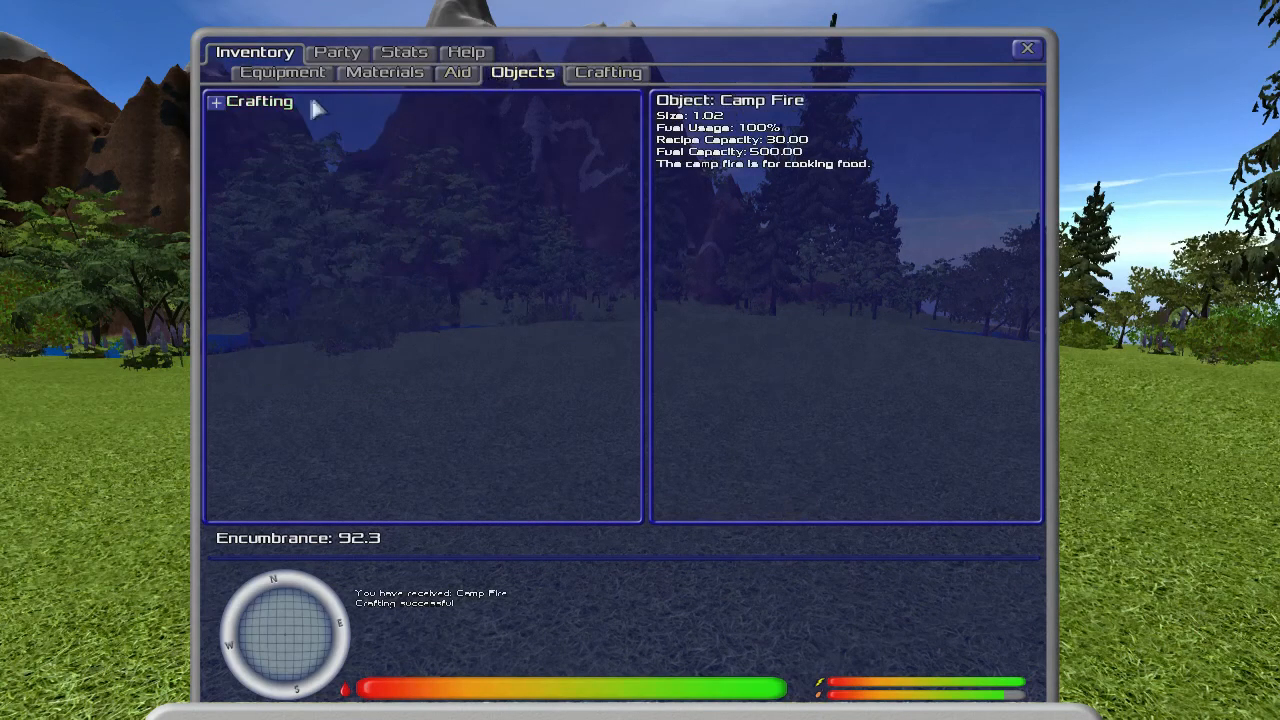
{"action": "left_click", "coordinate": [216, 100]}
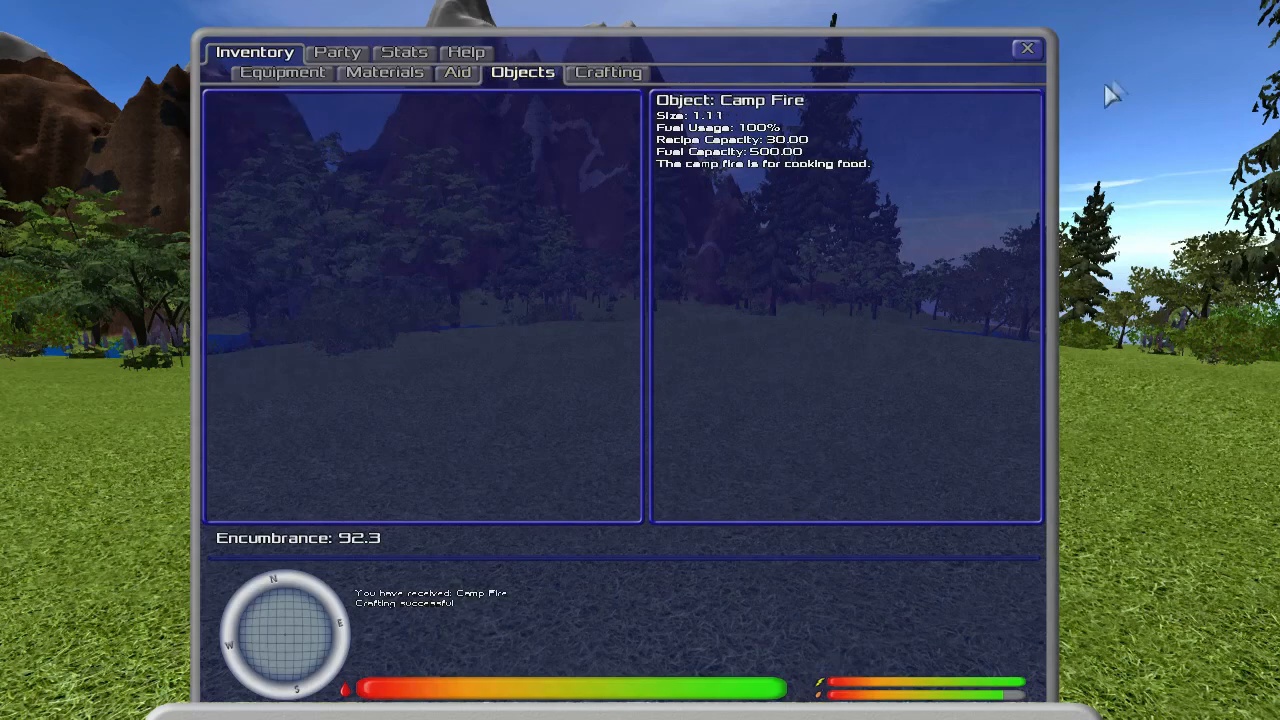
{"action": "left_click", "coordinate": [1026, 48]}
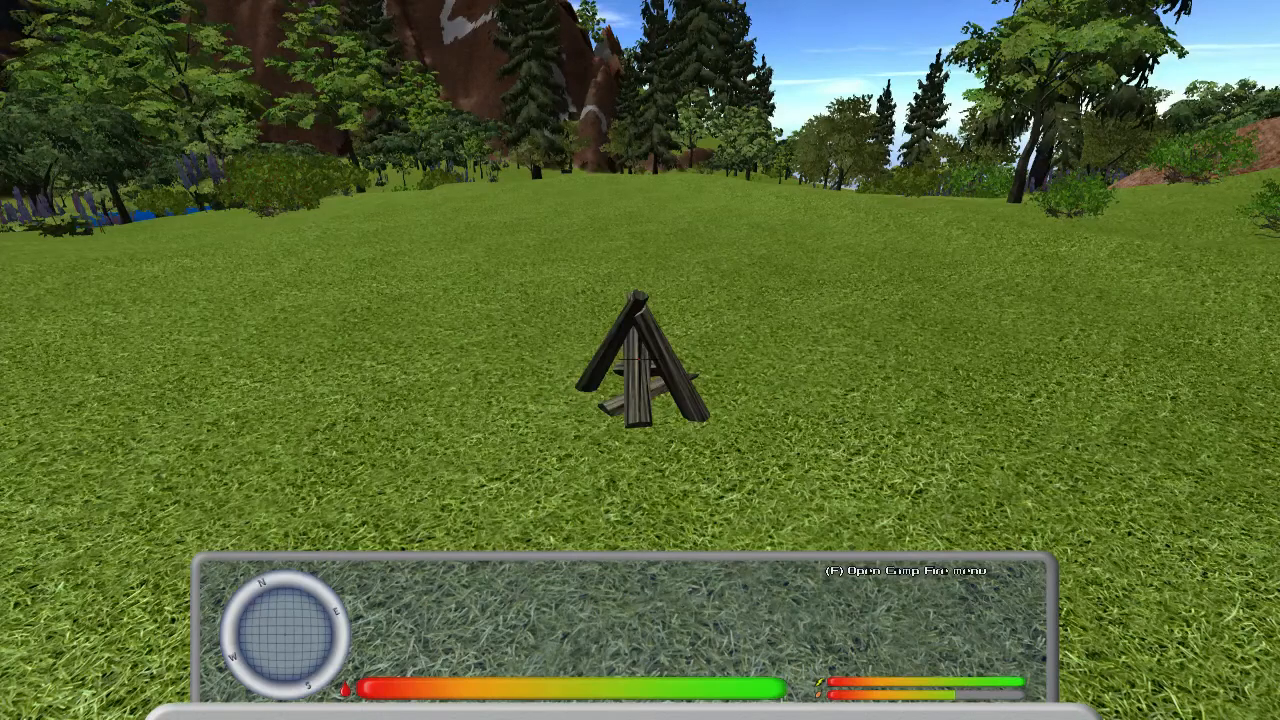
Assign Roast Boar Meat x1 with a smaller amount of anthracite coal fuel, start cooking and close
{"action": "key", "text": "f"}
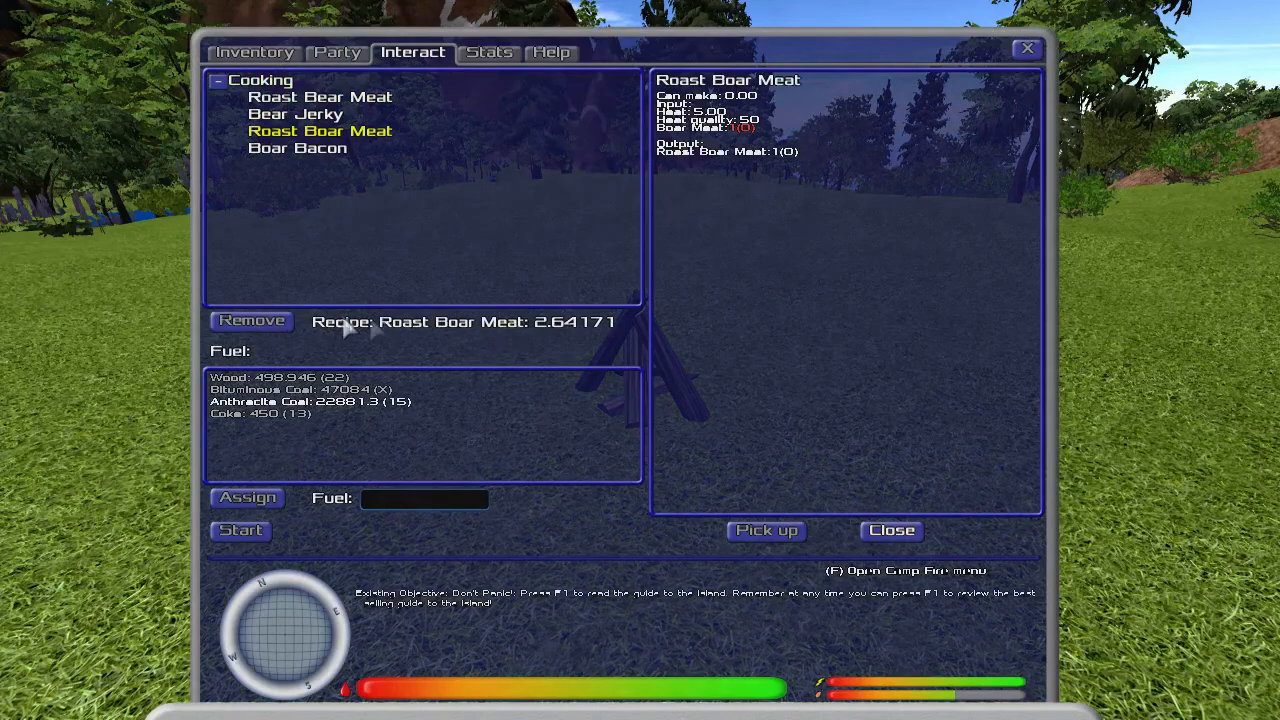
{"action": "left_click", "coordinate": [252, 320]}
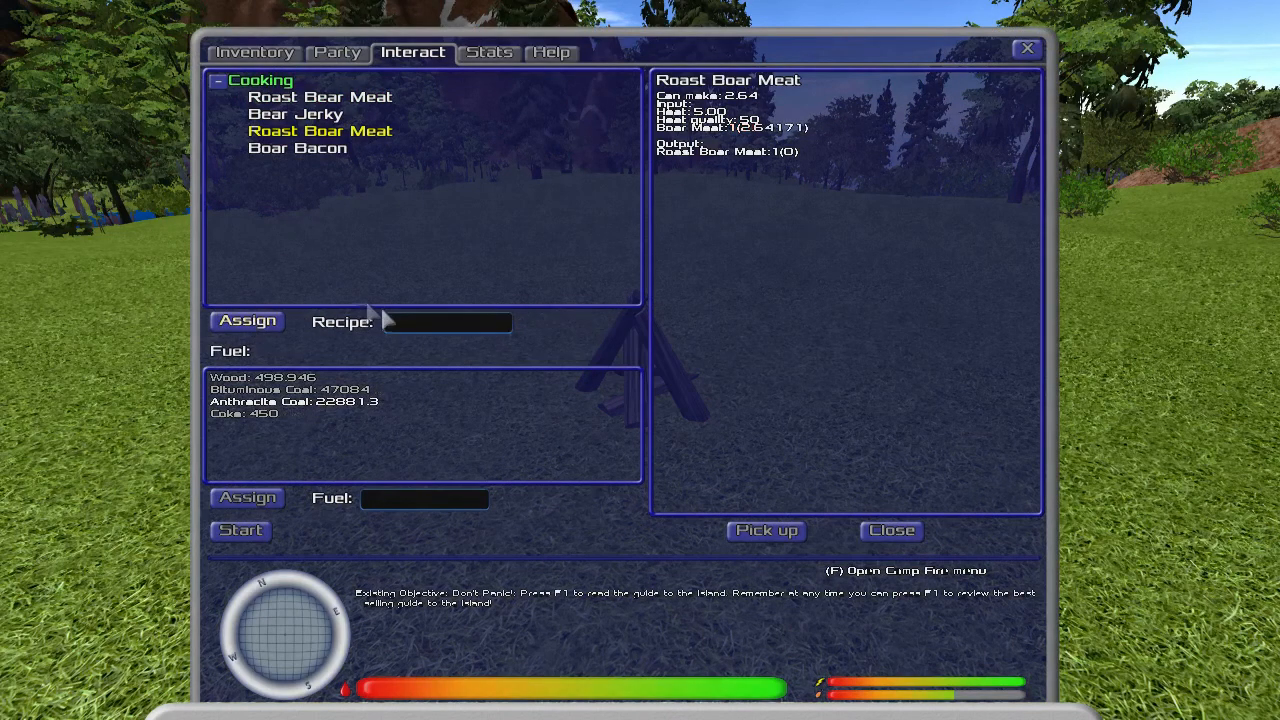
{"action": "left_click", "coordinate": [246, 320]}
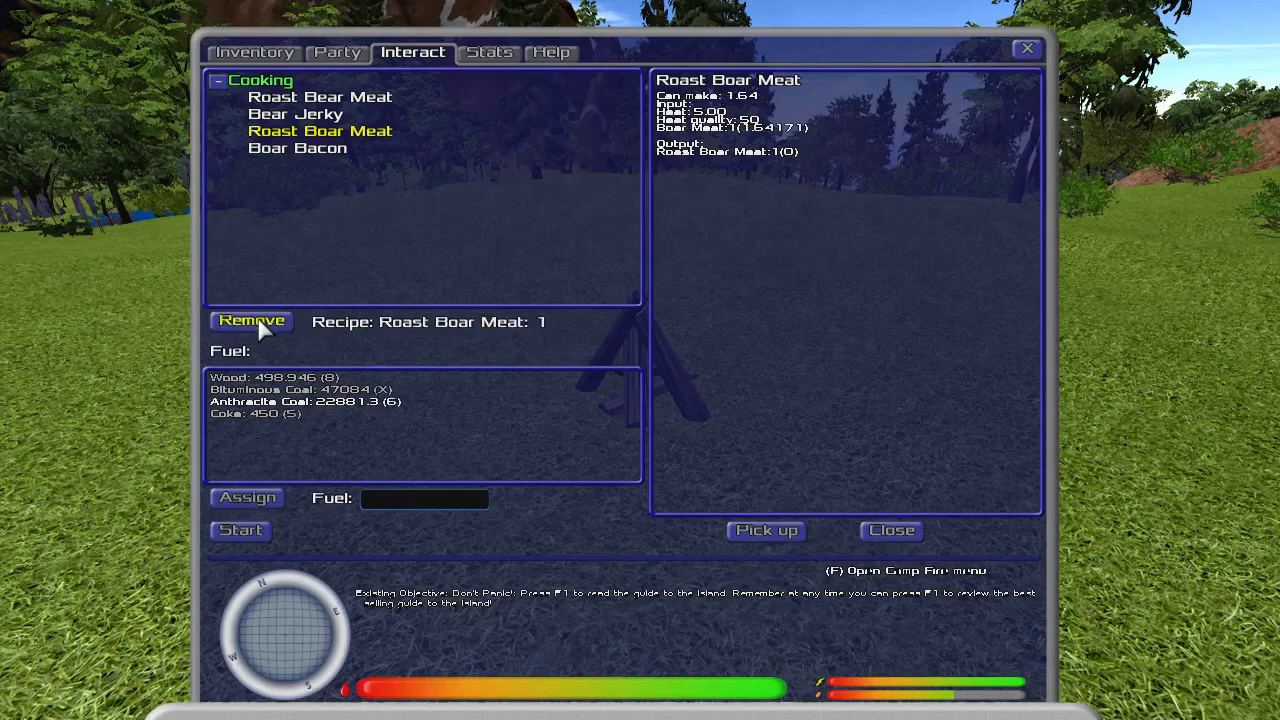
{"action": "mouse_move", "coordinate": [332, 444]}
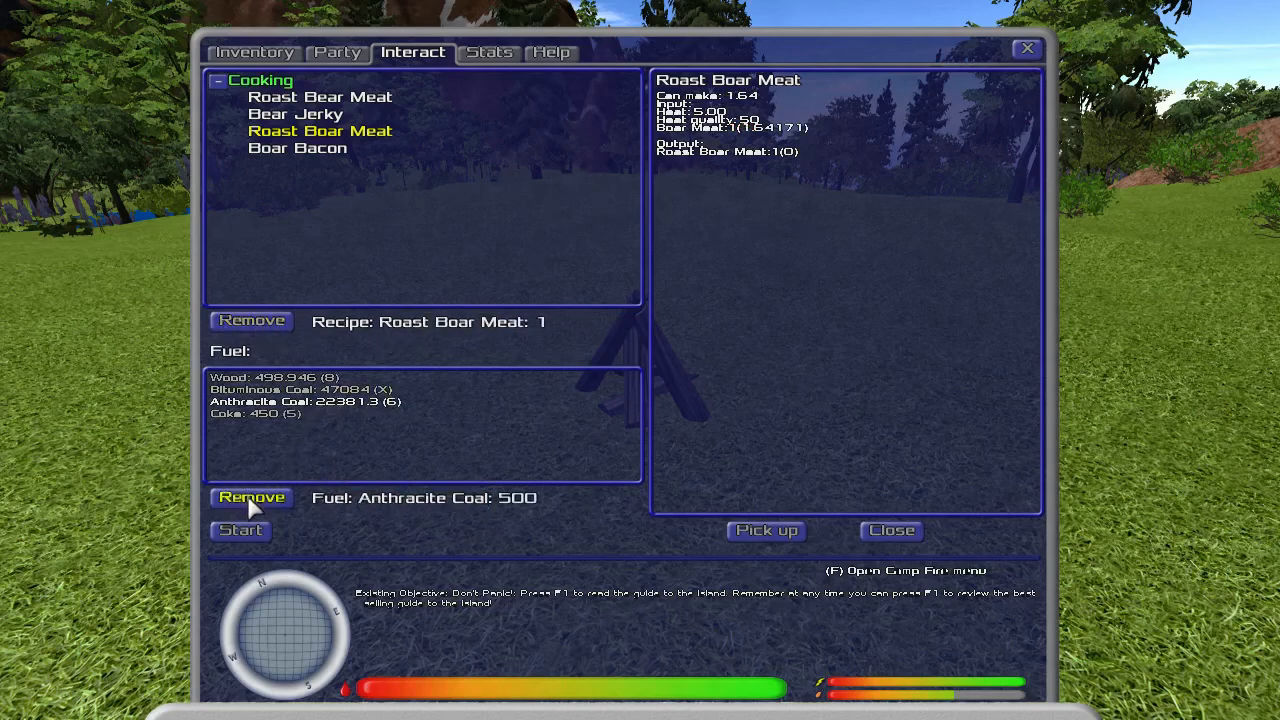
{"action": "left_click", "coordinate": [252, 496]}
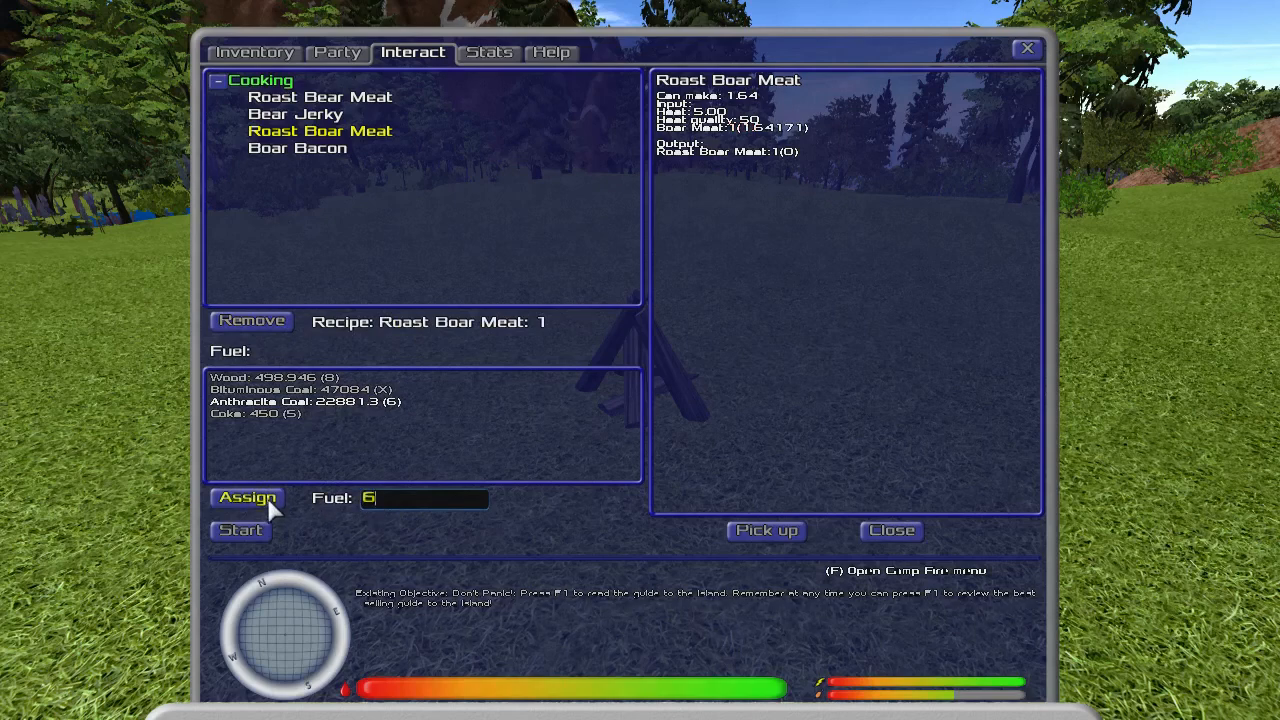
{"action": "left_click", "coordinate": [240, 528]}
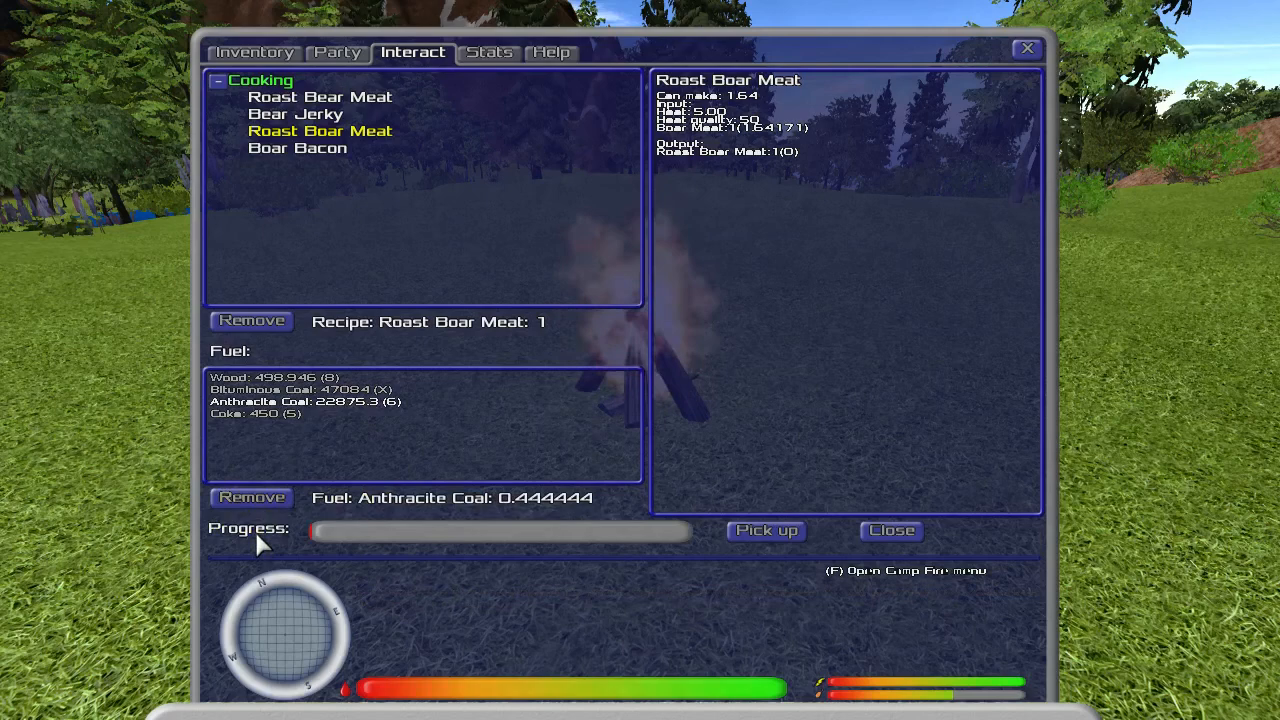
{"action": "mouse_move", "coordinate": [856, 548]}
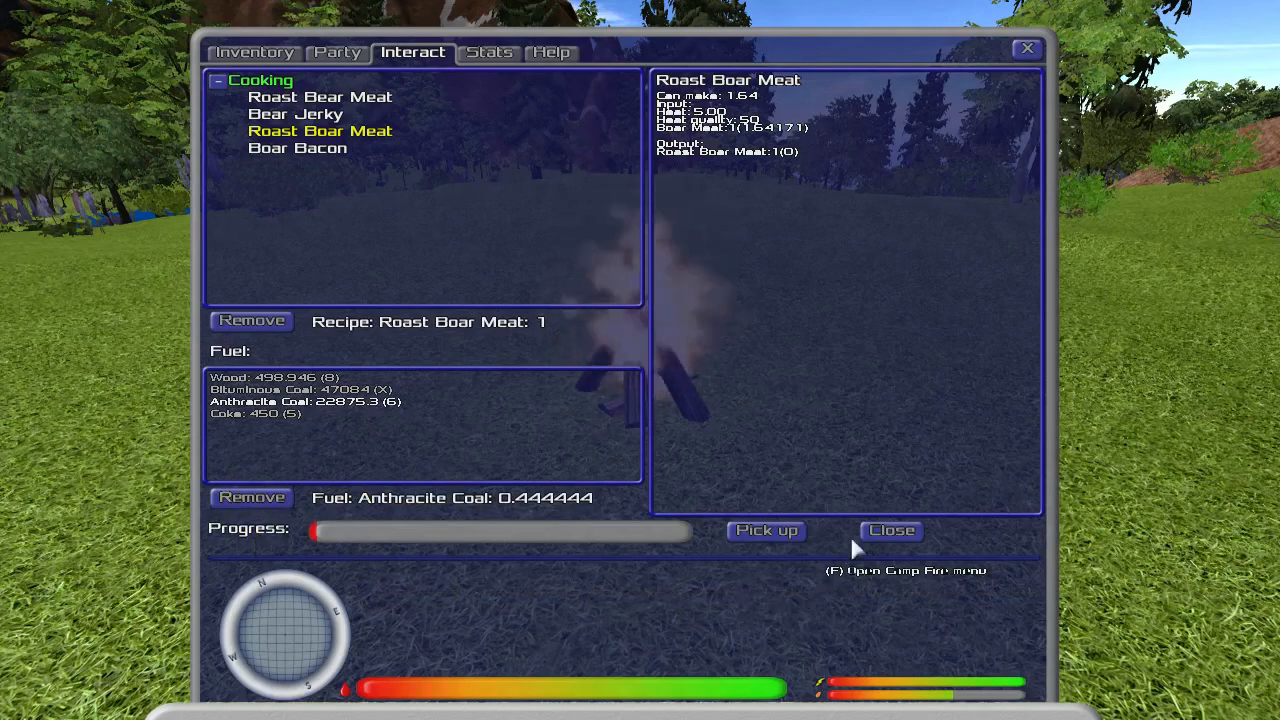
{"action": "left_click", "coordinate": [890, 530]}
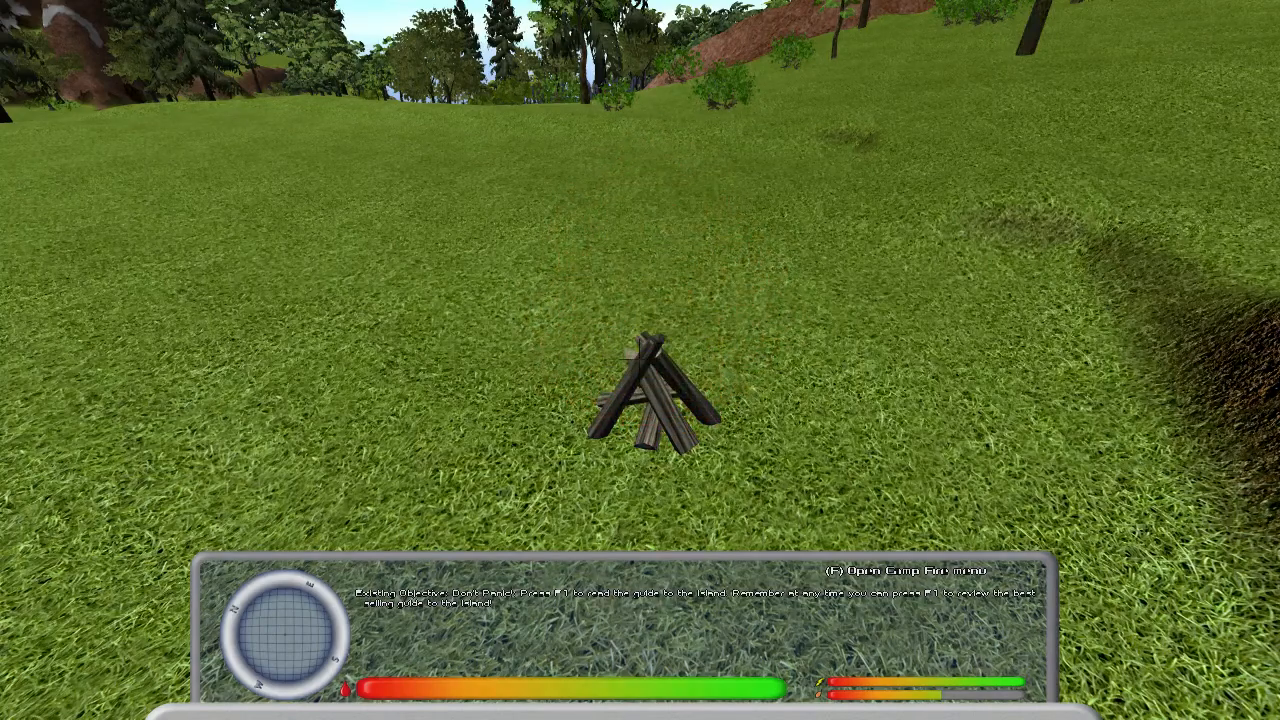
Take the cooked boar meat output from the camp fire
{"action": "key", "text": "f"}
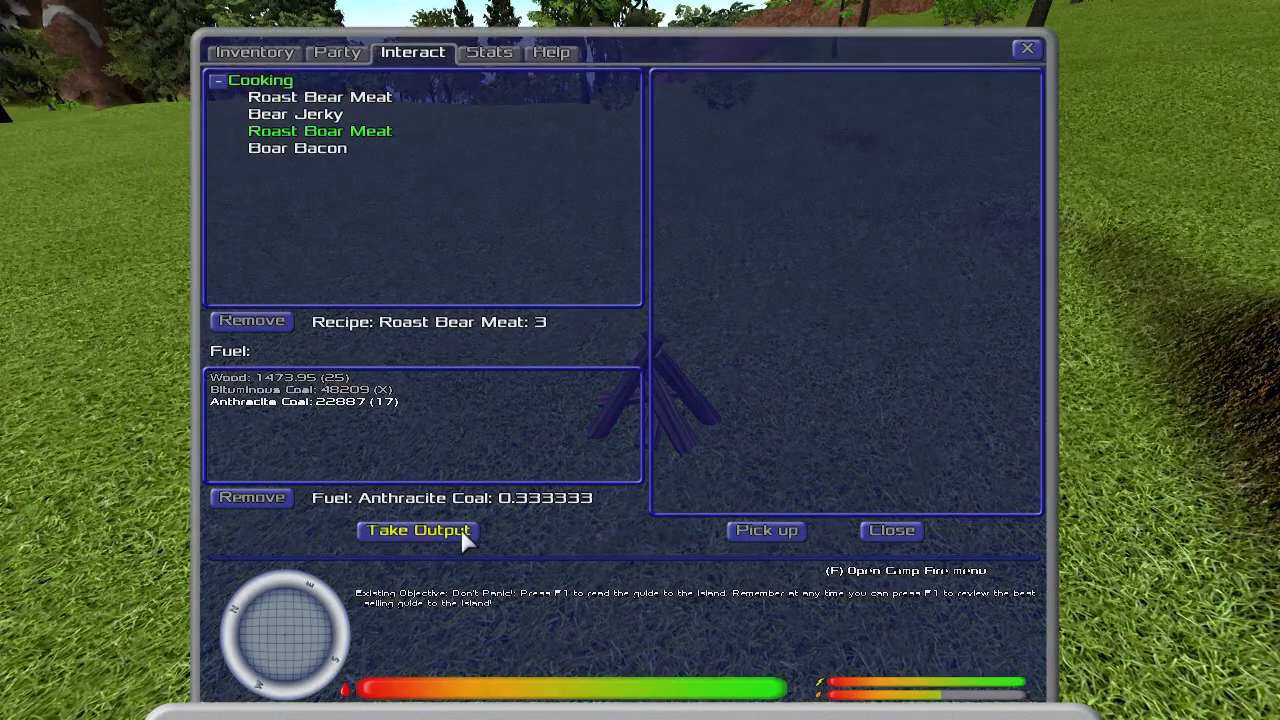
{"action": "left_click", "coordinate": [416, 530]}
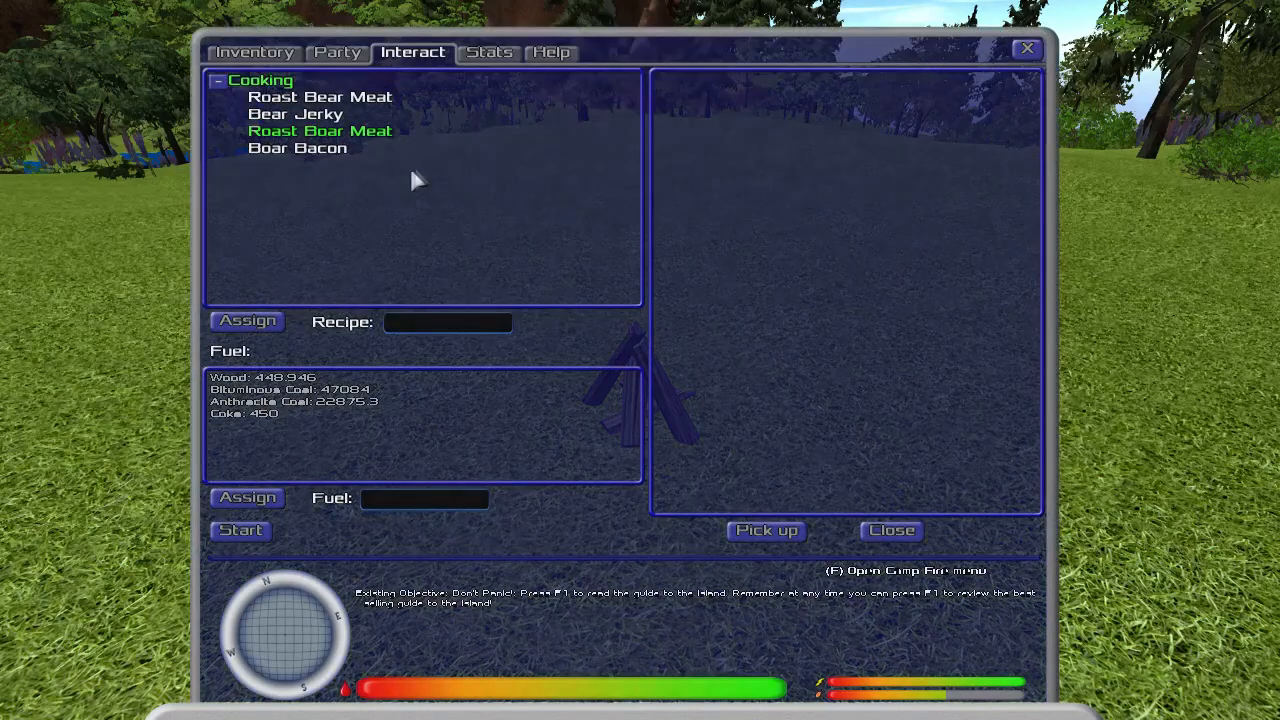
Select the Boar Bacon recipe and bring up the Salt ingredient's help entry
{"action": "left_click", "coordinate": [296, 148]}
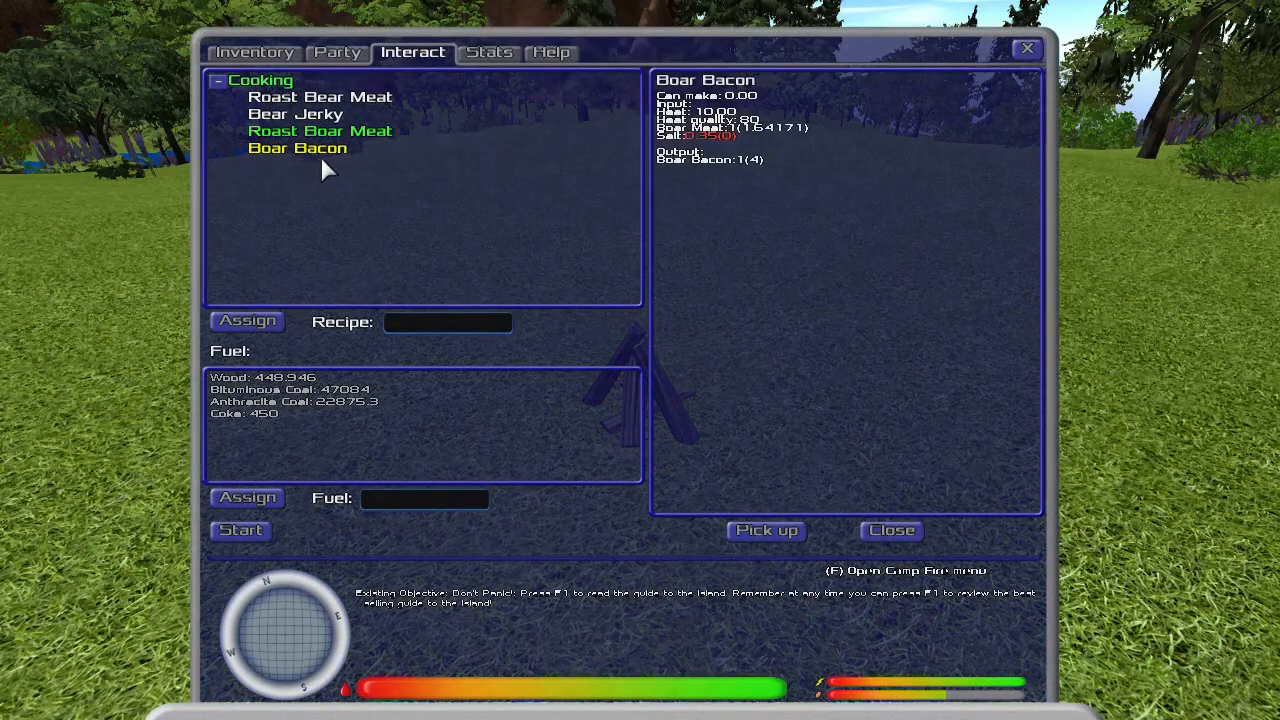
{"action": "mouse_move", "coordinate": [624, 170]}
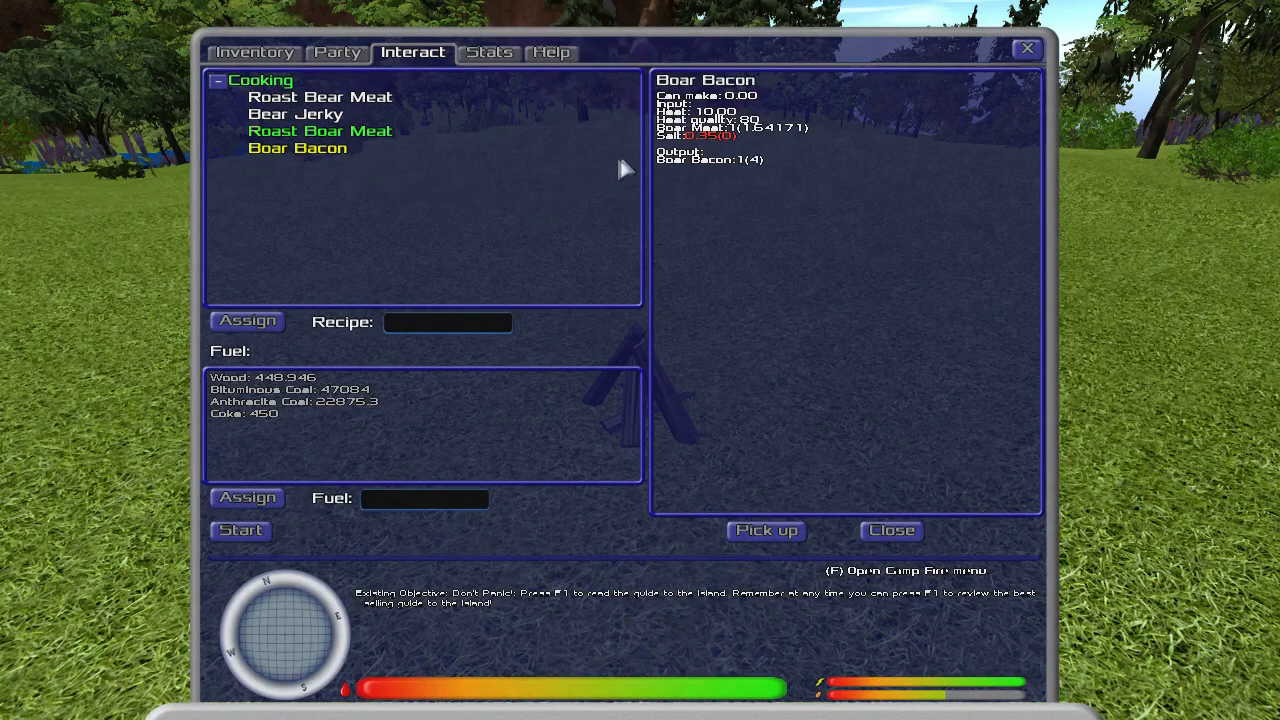
{"action": "mouse_move", "coordinate": [676, 144]}
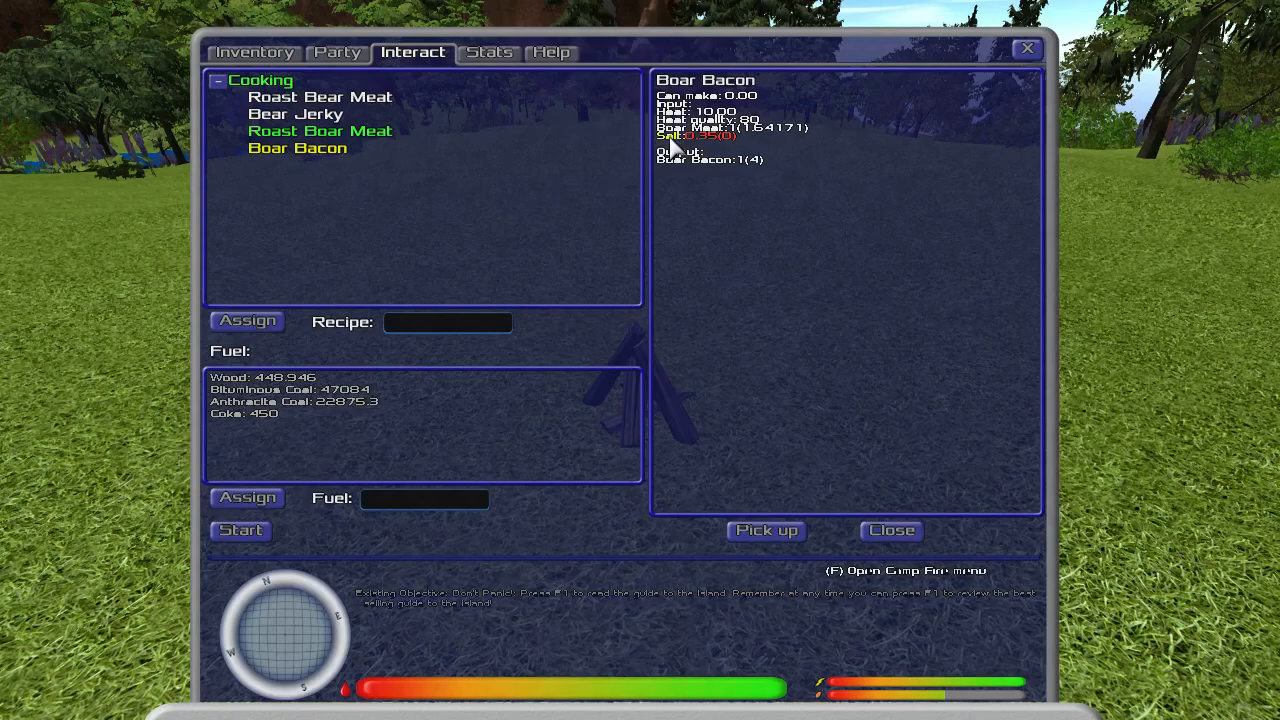
{"action": "left_click", "coordinate": [550, 52]}
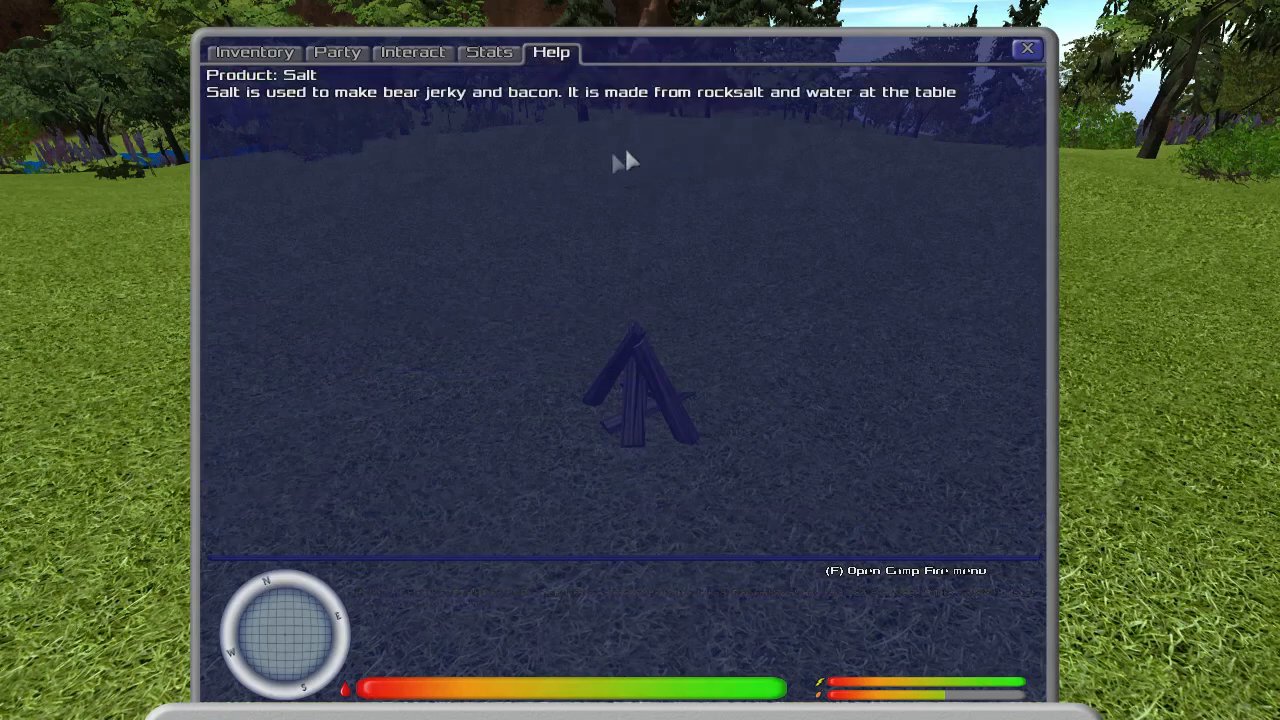
{"action": "mouse_move", "coordinate": [718, 116]}
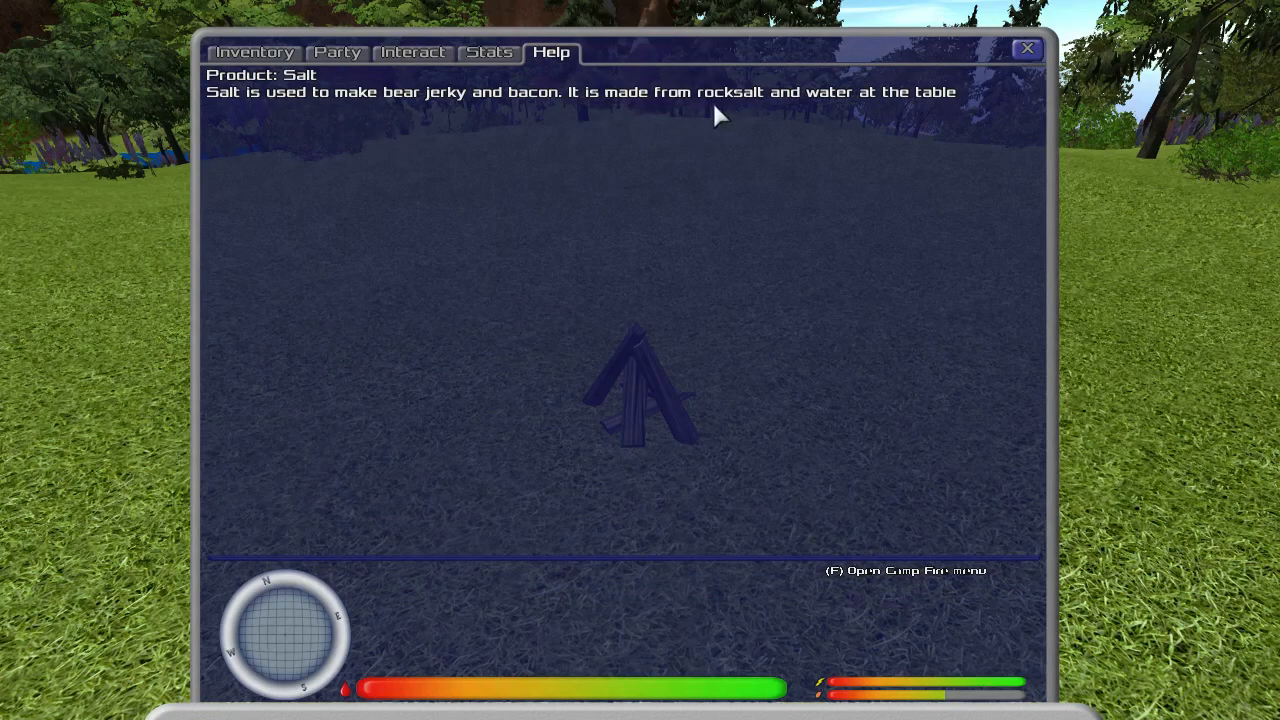
{"action": "mouse_move", "coordinate": [930, 120]}
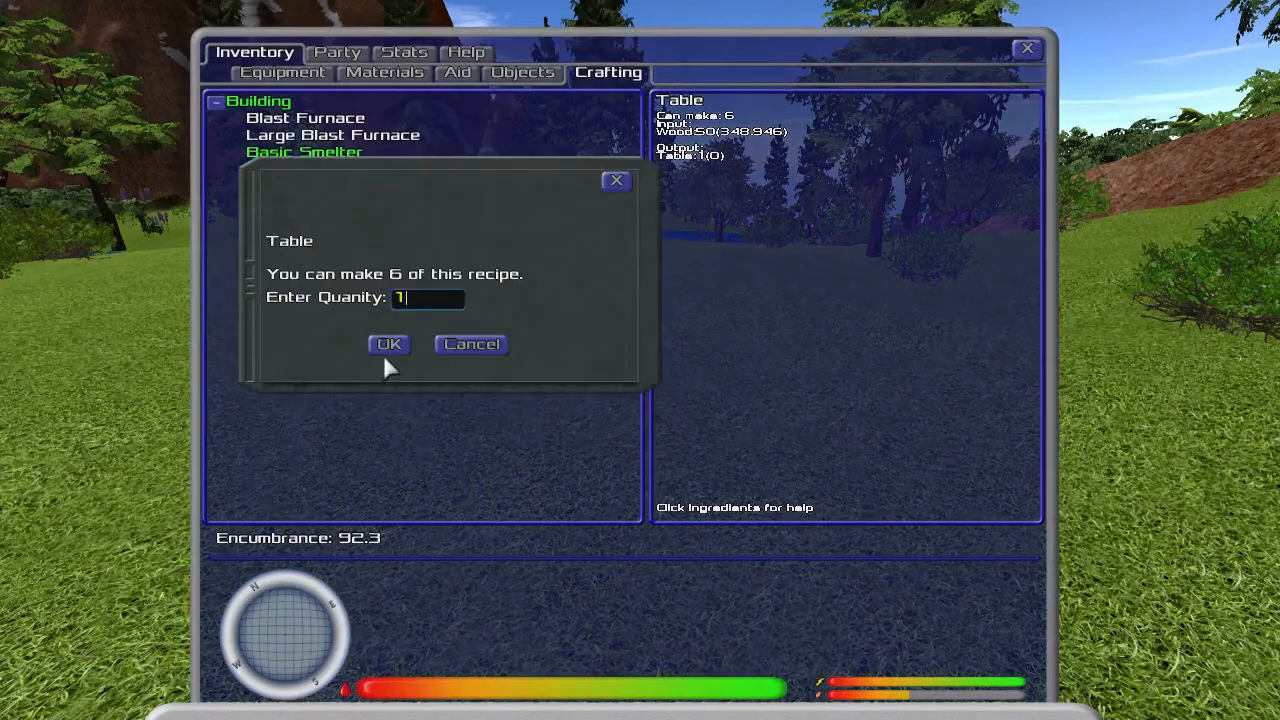
Craft one Table, select Chemistry > Salt and bring up the Rock Salt help entry
{"action": "left_click", "coordinate": [388, 344]}
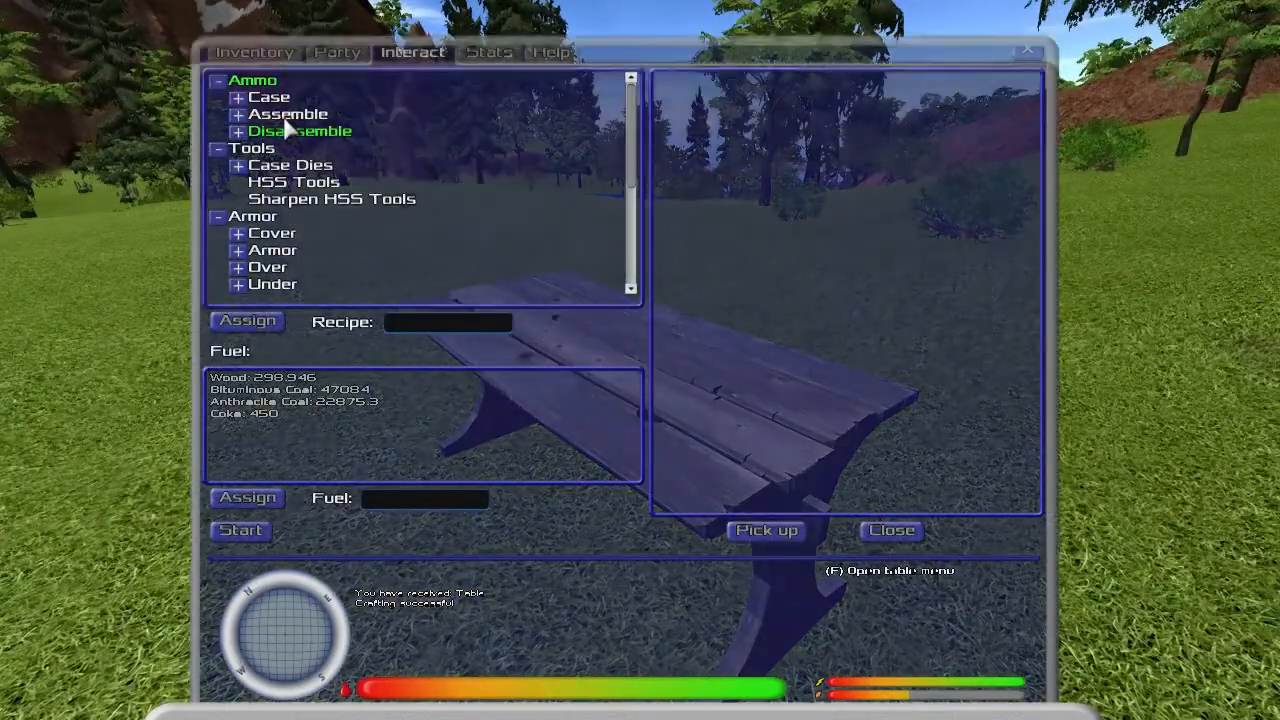
{"action": "left_click", "coordinate": [264, 266]}
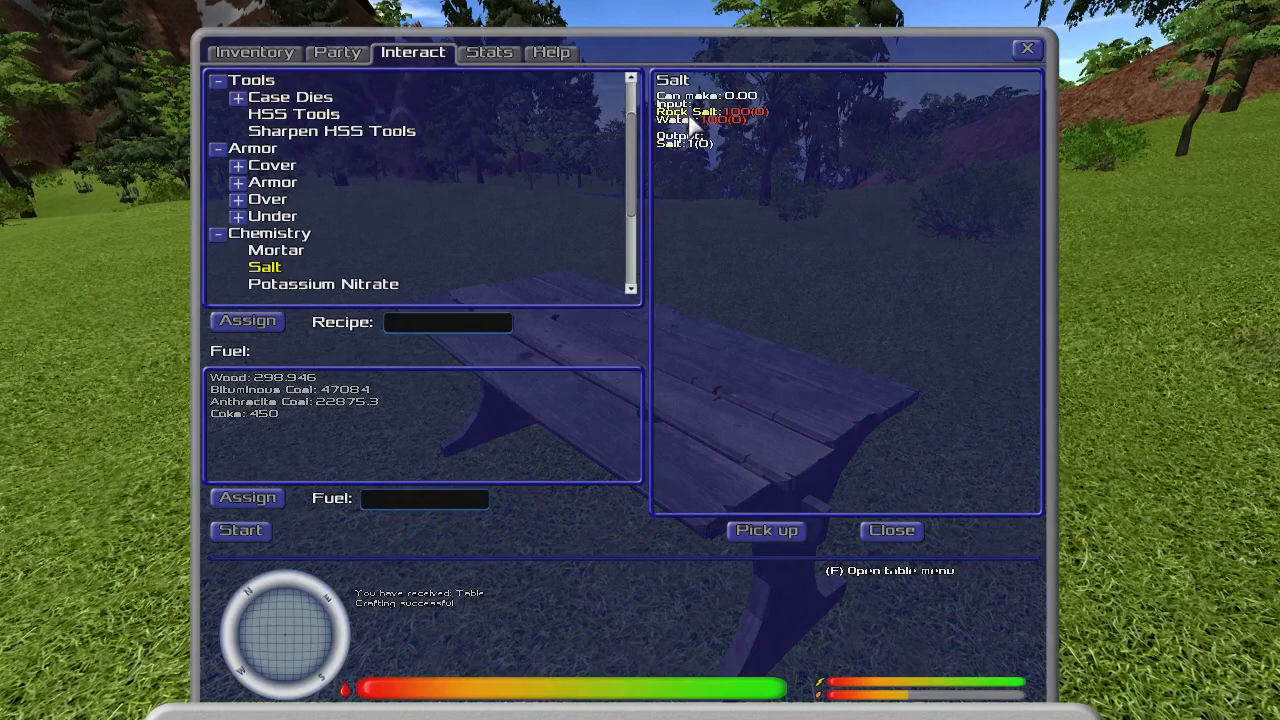
{"action": "left_click", "coordinate": [552, 52]}
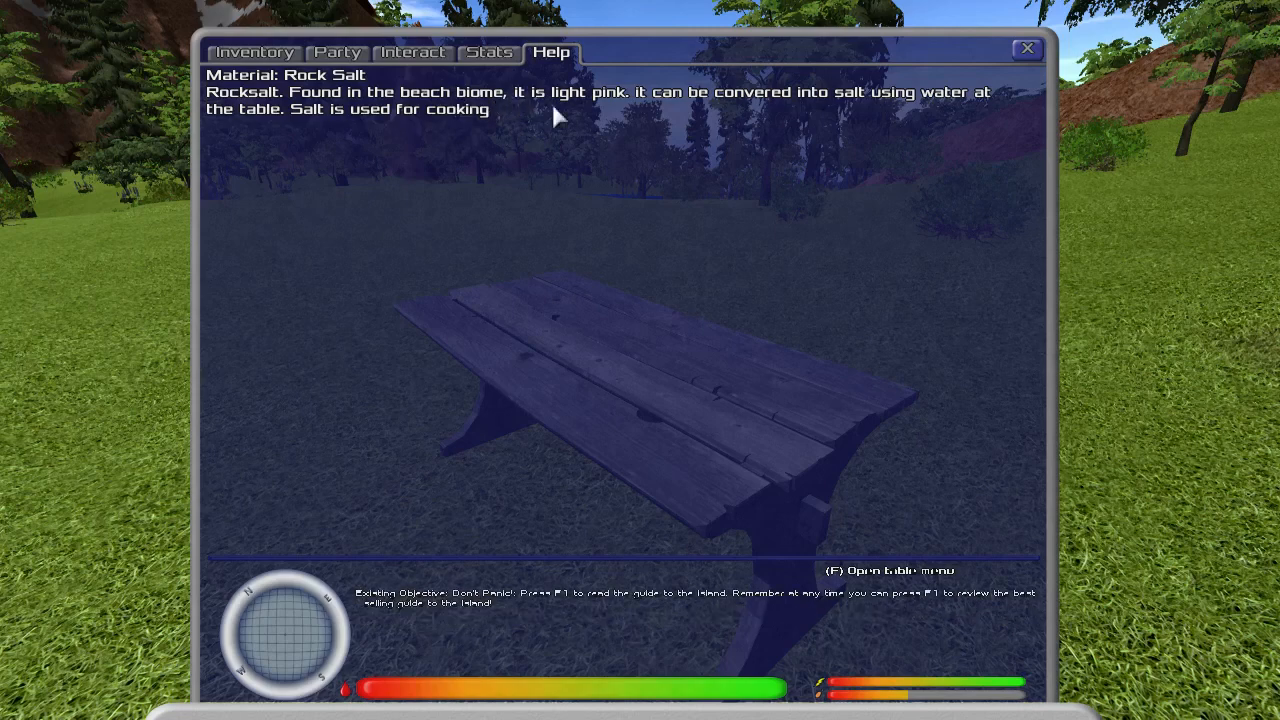
{"action": "mouse_move", "coordinate": [820, 104]}
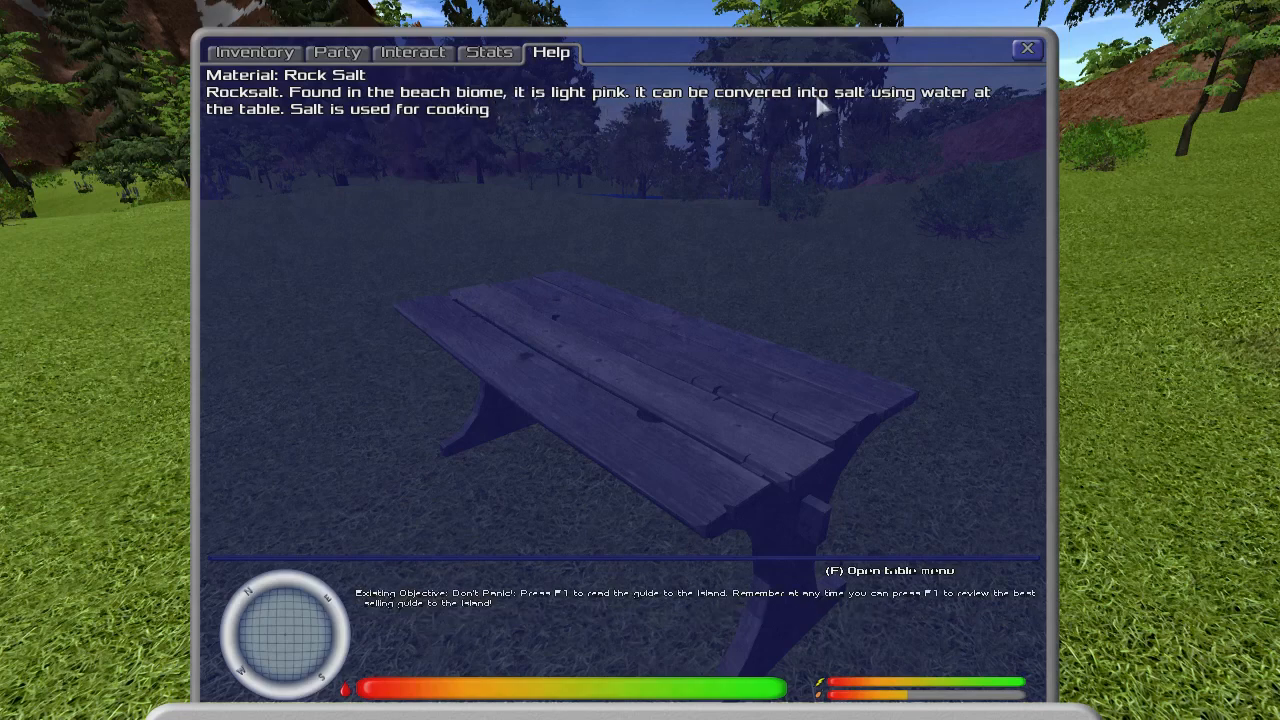
{"action": "mouse_move", "coordinate": [980, 114]}
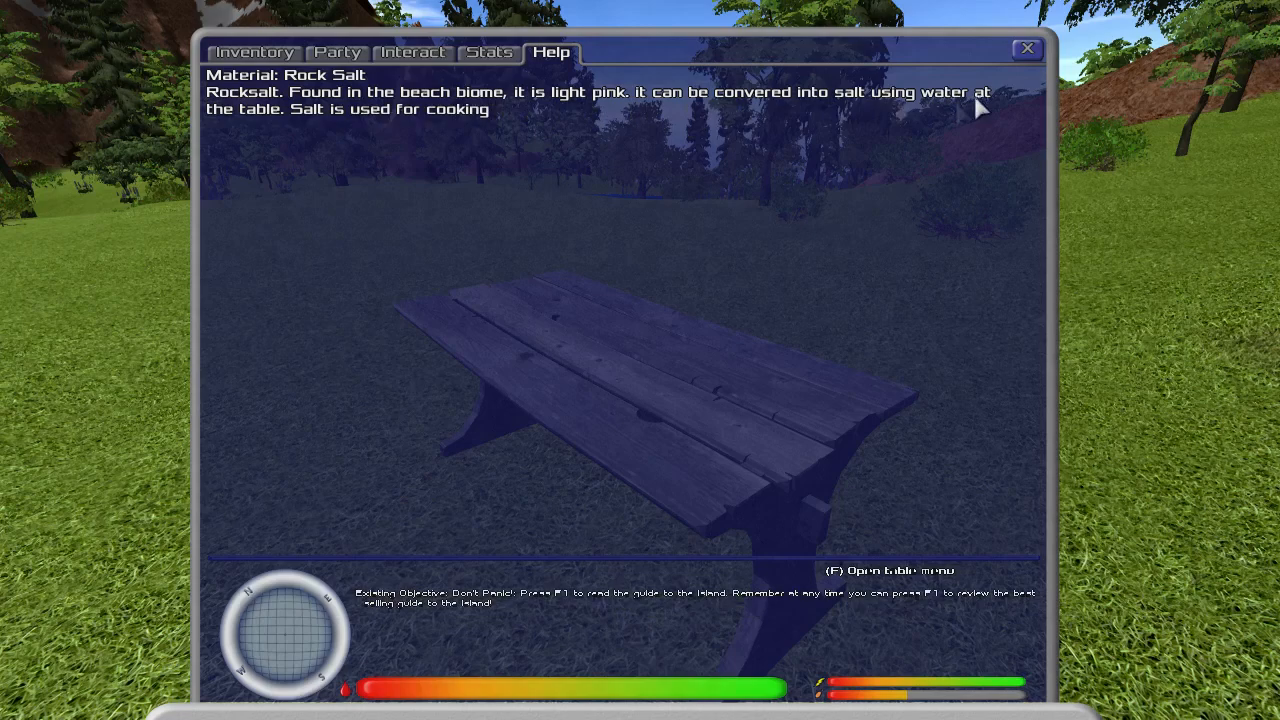
Close the Rock Salt help page and return to the wooden table
{"action": "left_click", "coordinate": [1026, 48]}
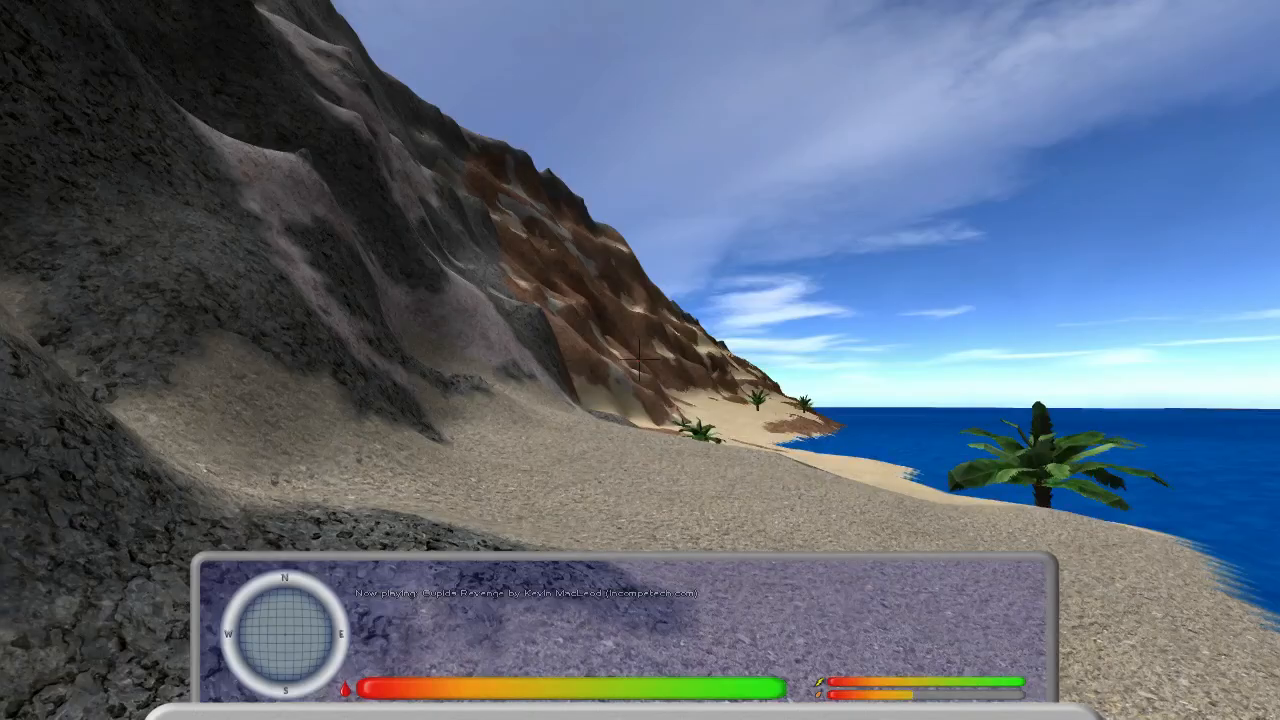
{"action": "mouse_move", "coordinate": [640, 360]}
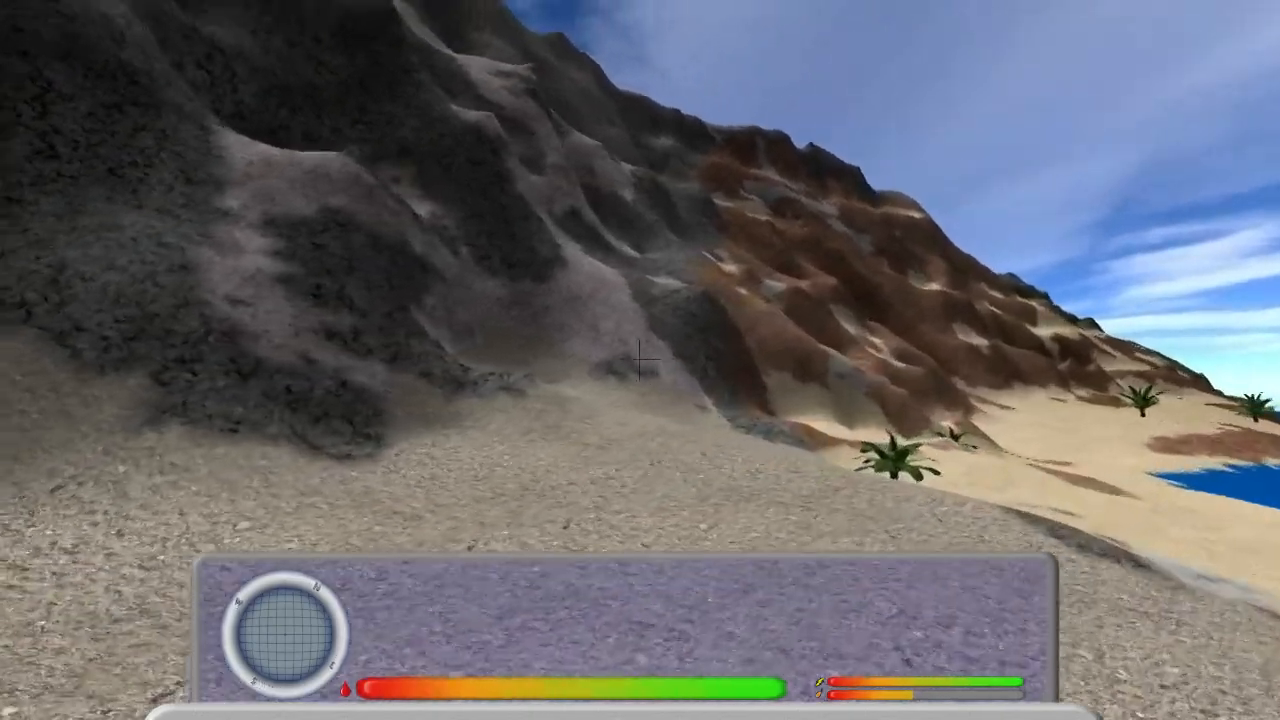
{"action": "mouse_move", "coordinate": [640, 360]}
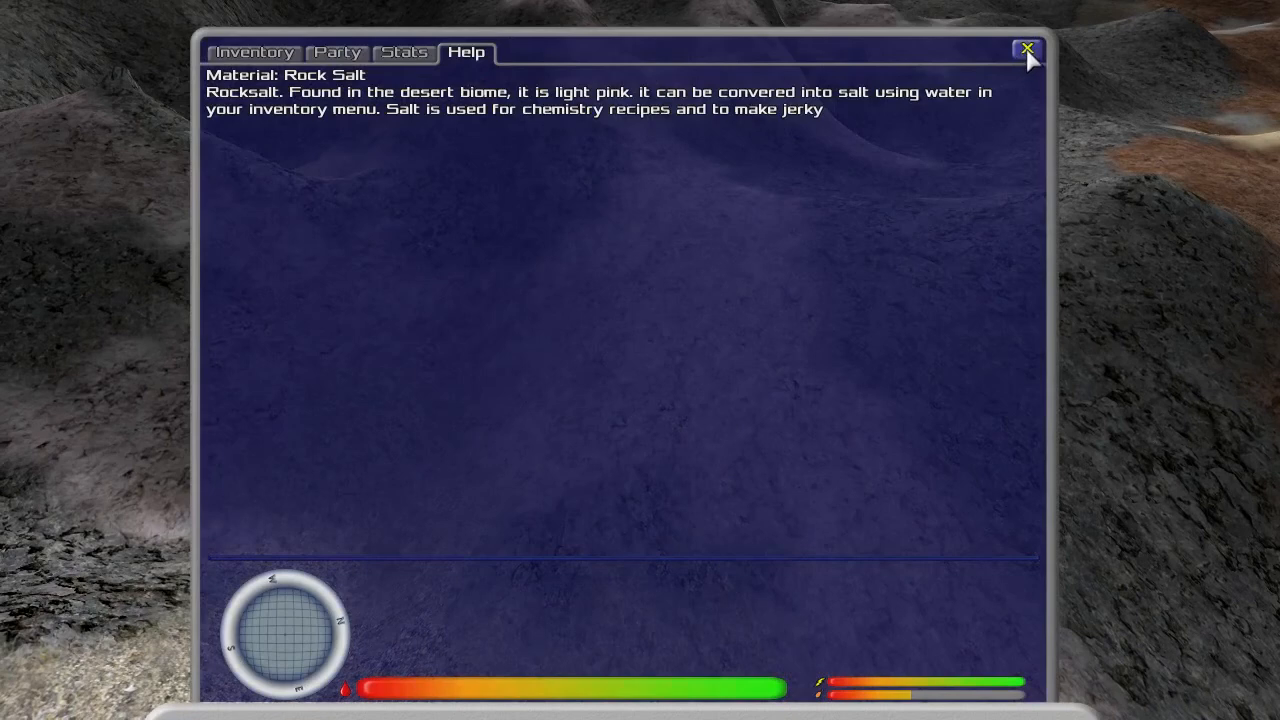
{"action": "left_click", "coordinate": [1026, 48]}
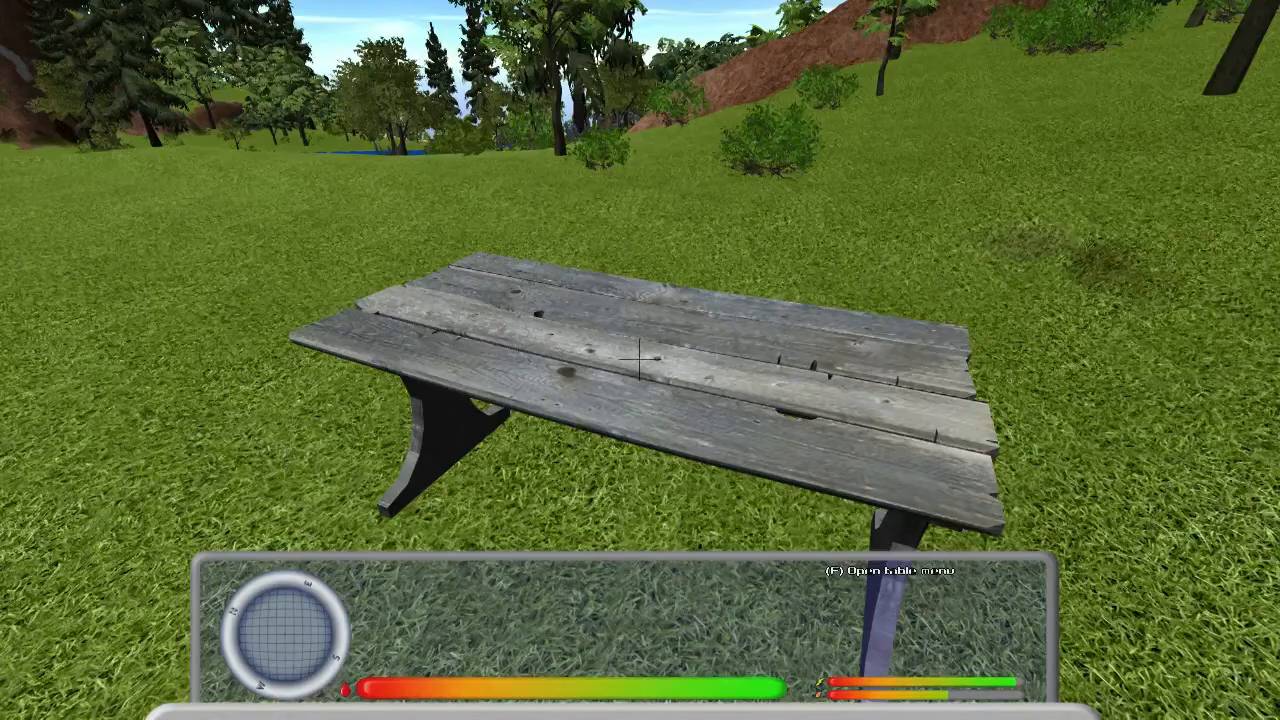
Start the Chemistry > Salt recipe at the table, then take the finished salt and close
{"action": "key", "text": "f"}
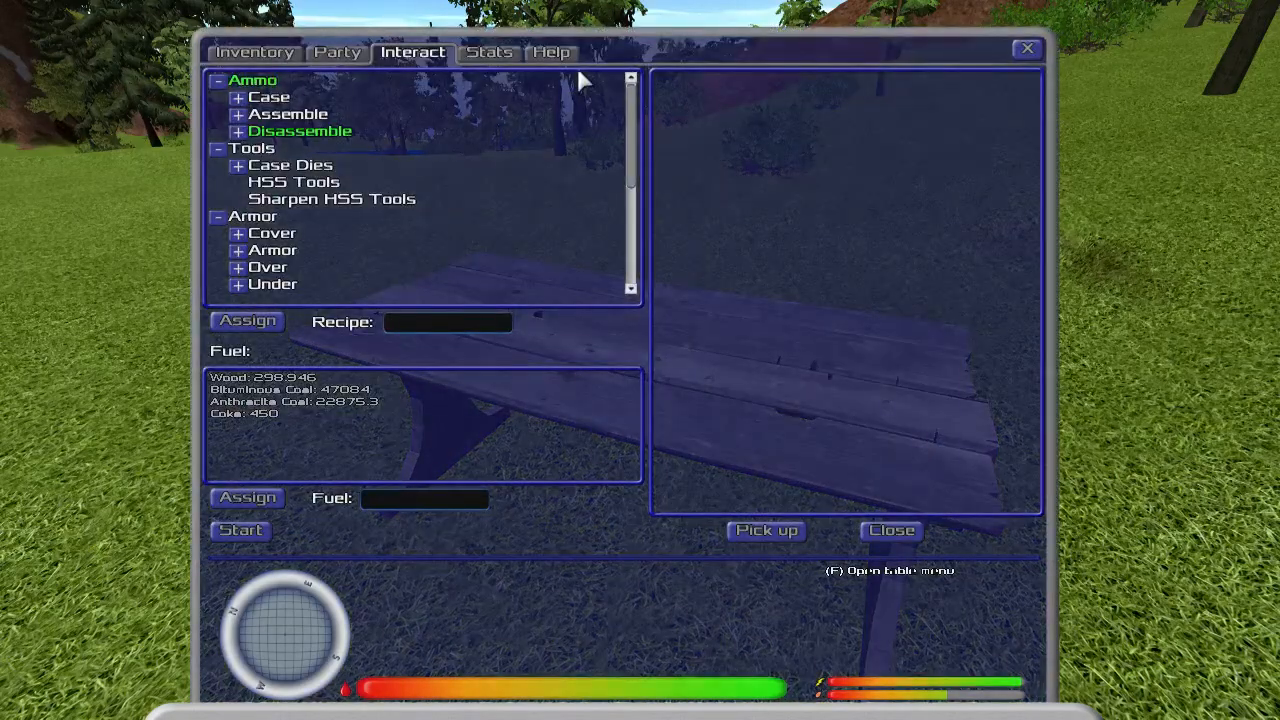
{"action": "left_click", "coordinate": [264, 266]}
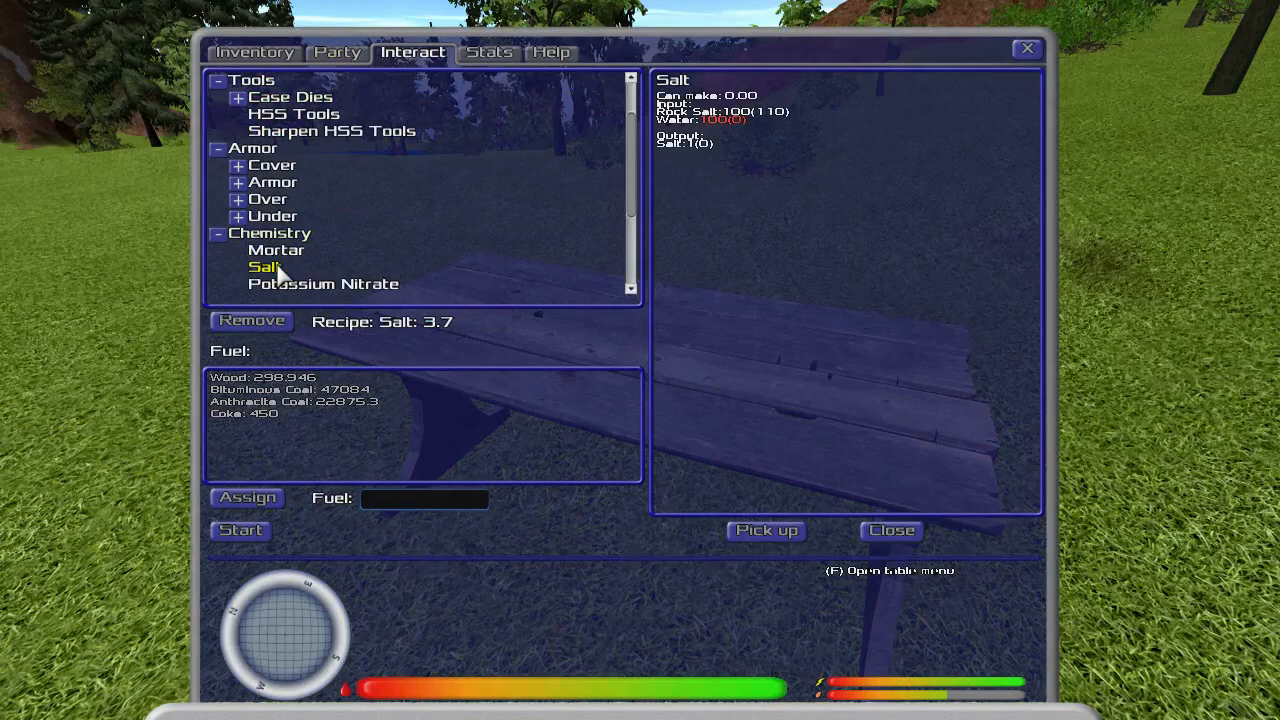
{"action": "left_click", "coordinate": [240, 530]}
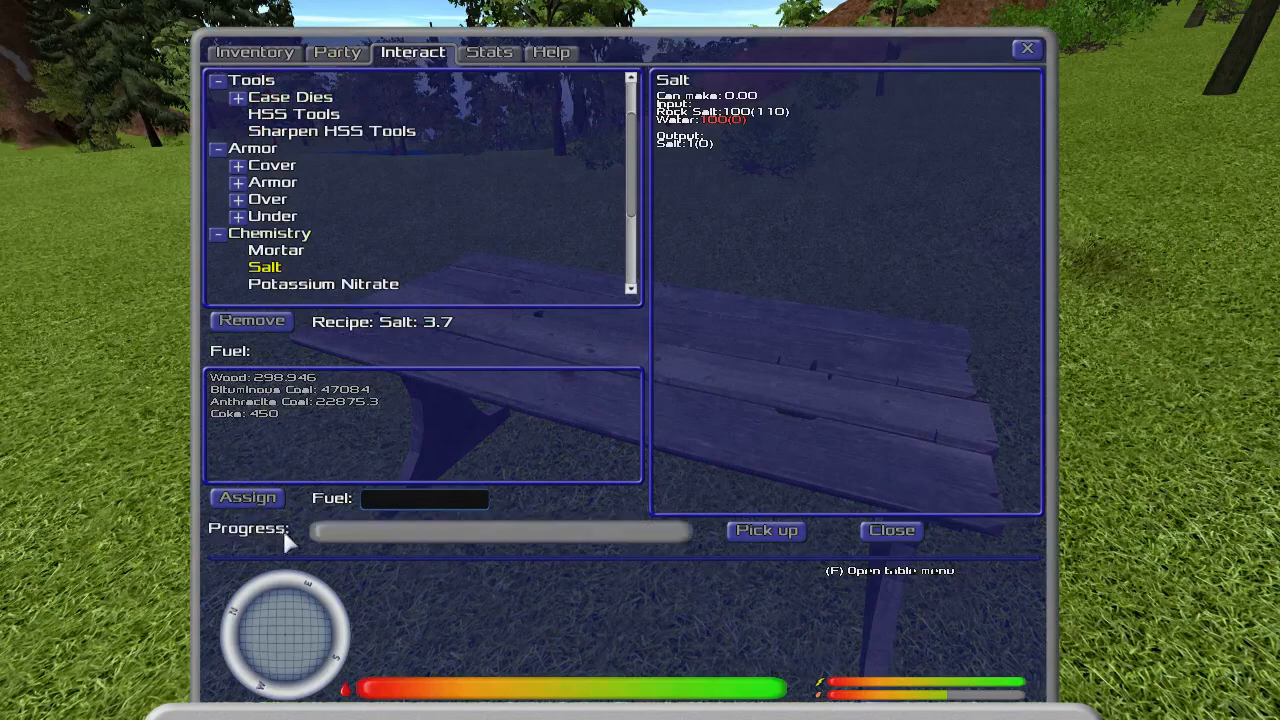
{"action": "left_click", "coordinate": [890, 530]}
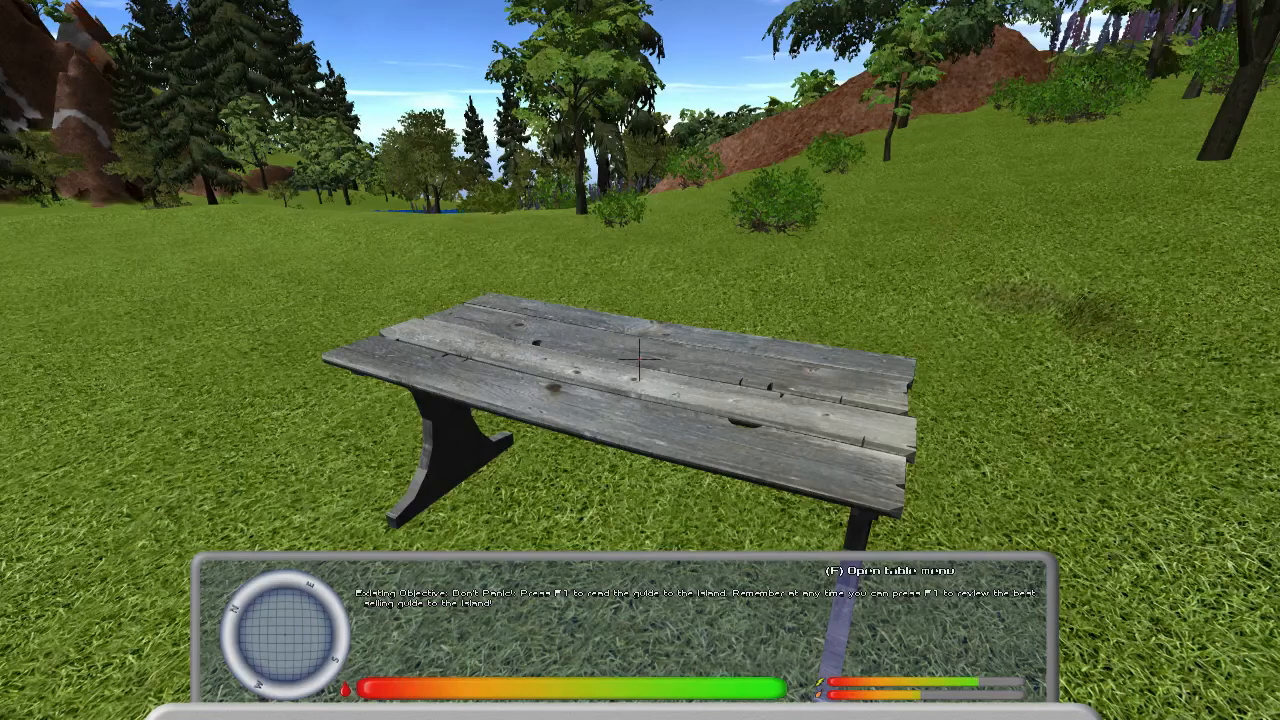
{"action": "key", "text": "f"}
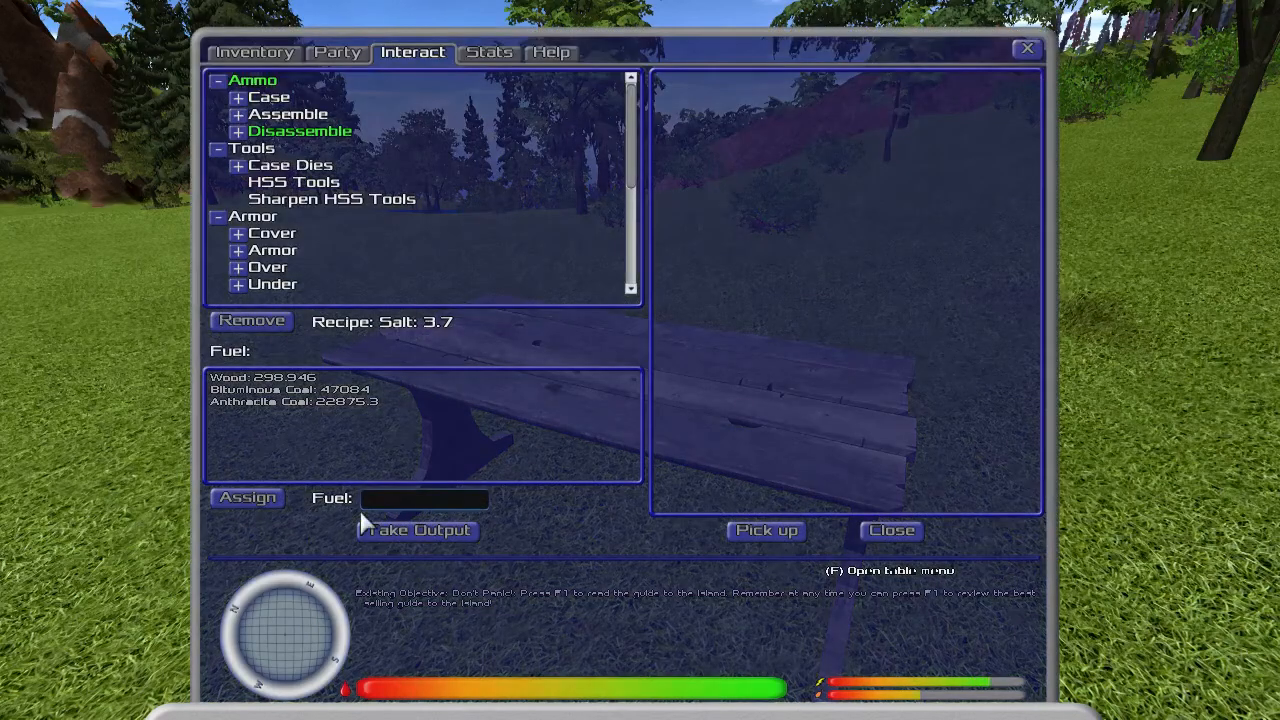
{"action": "left_click", "coordinate": [416, 530]}
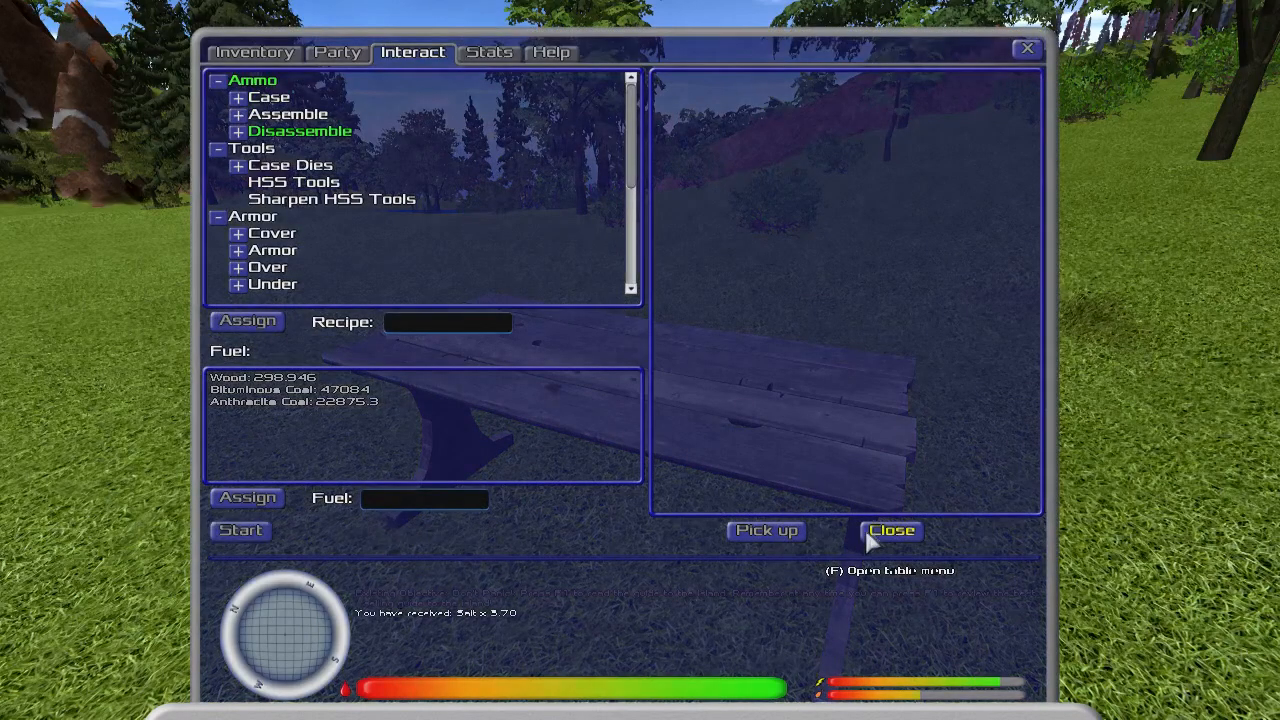
{"action": "left_click", "coordinate": [890, 530]}
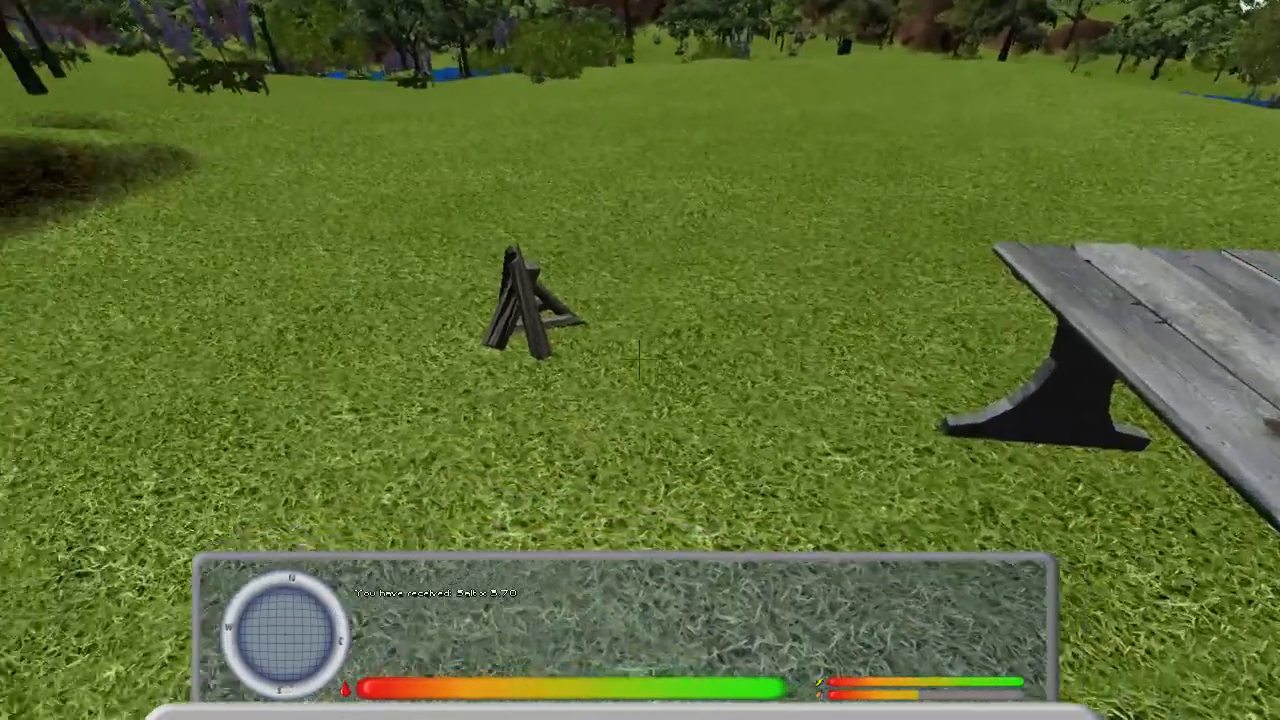
Assign Boar Bacon with anthracite coal fuel at the campfire, then close after the fuel is rejected
{"action": "key", "text": "f"}
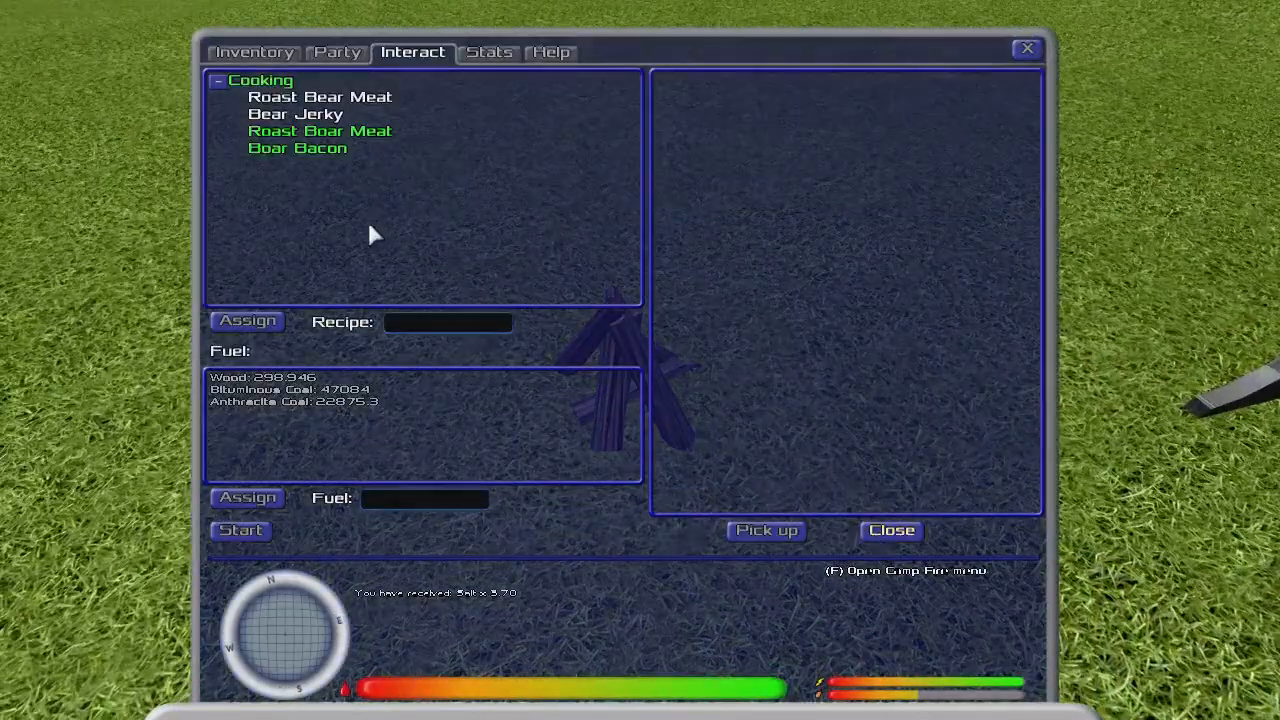
{"action": "left_click", "coordinate": [296, 148]}
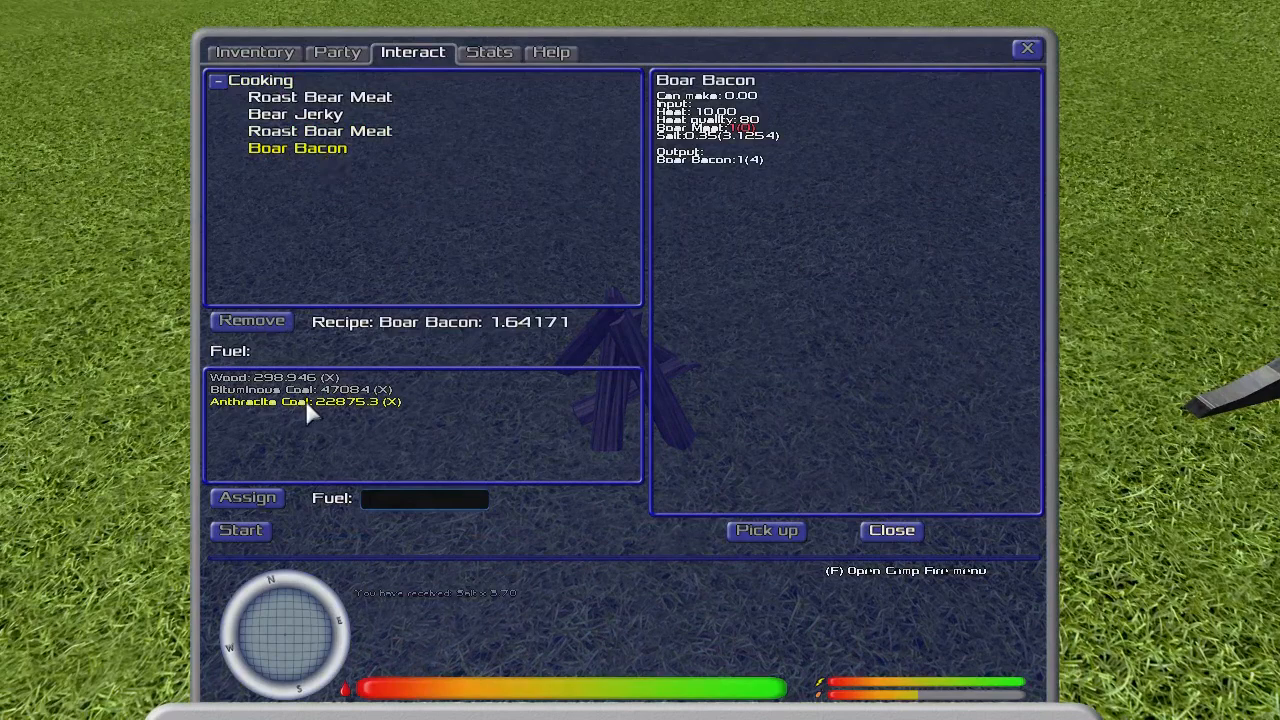
{"action": "left_click", "coordinate": [248, 496]}
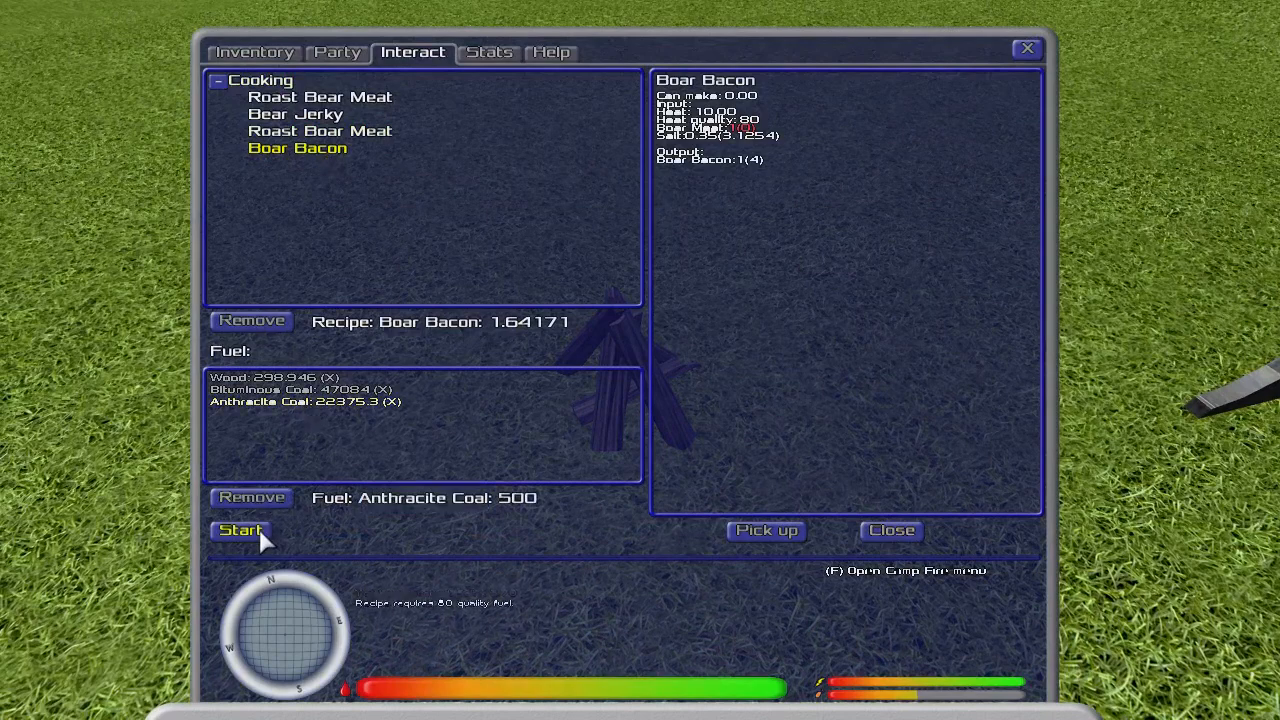
{"action": "mouse_move", "coordinate": [600, 598]}
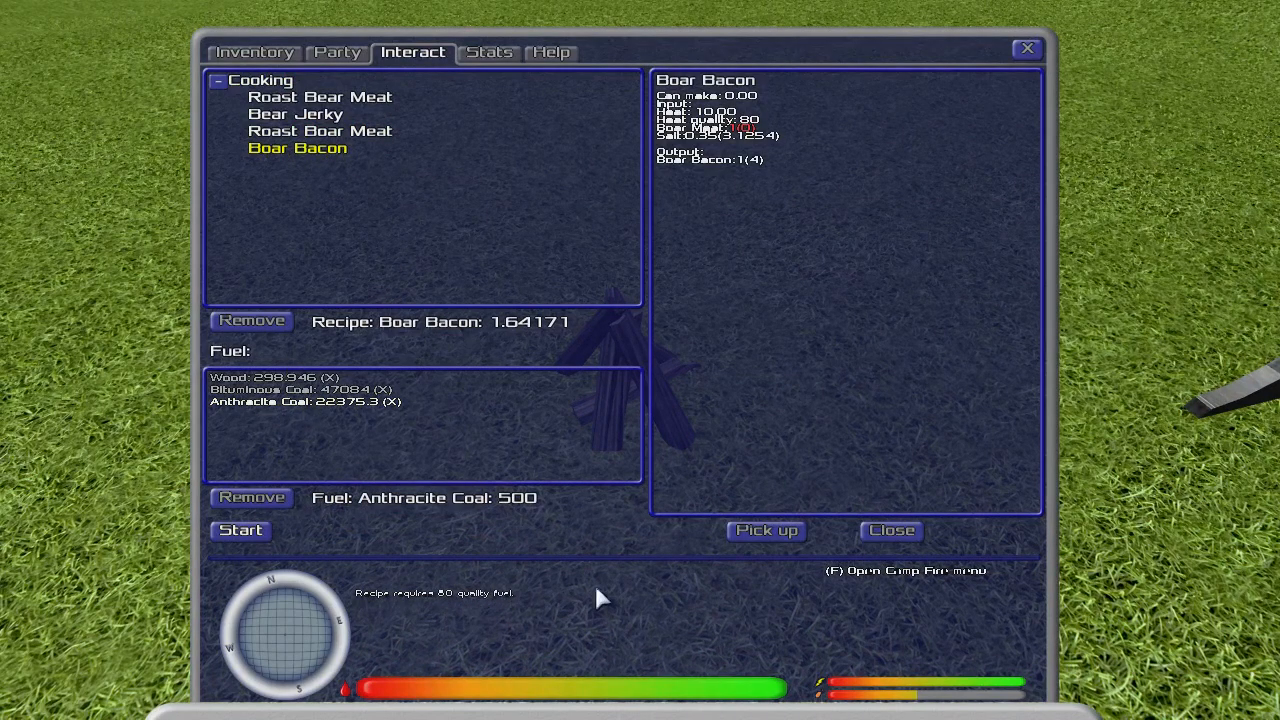
{"action": "left_click", "coordinate": [888, 530]}
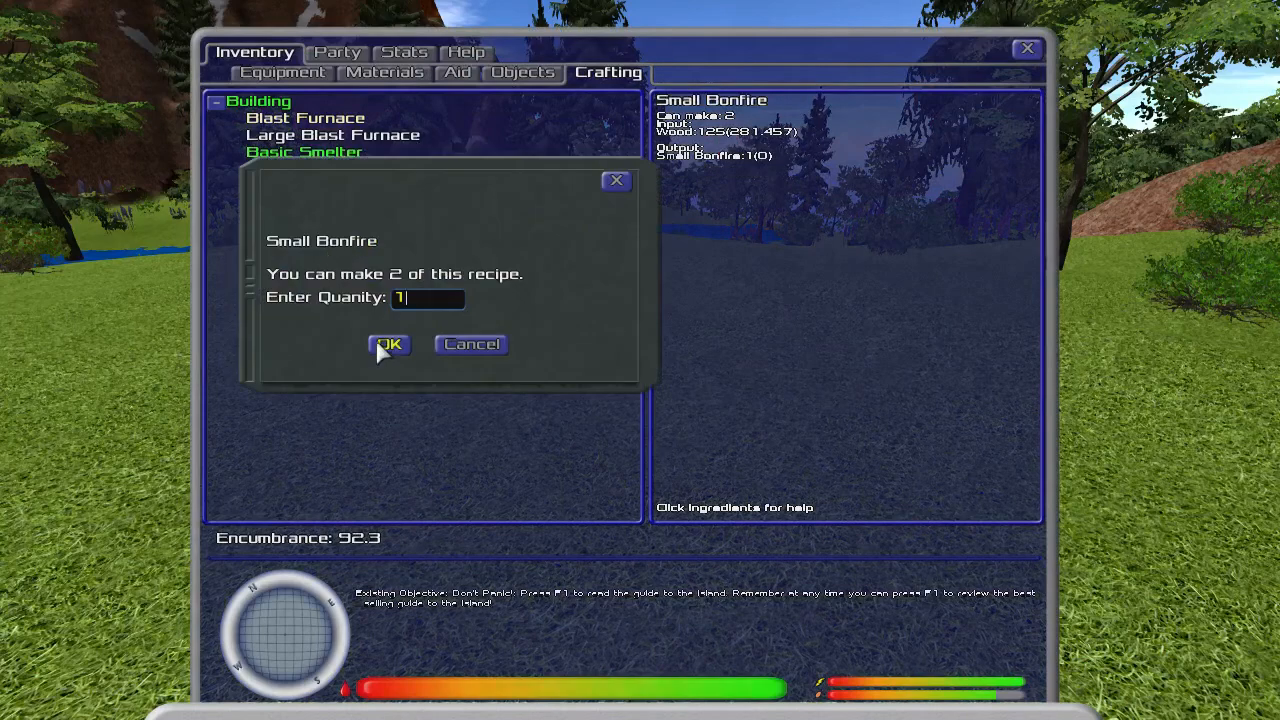
Craft one Small Bonfire, close the inventory and open the placed bonfire
{"action": "left_click", "coordinate": [388, 344]}
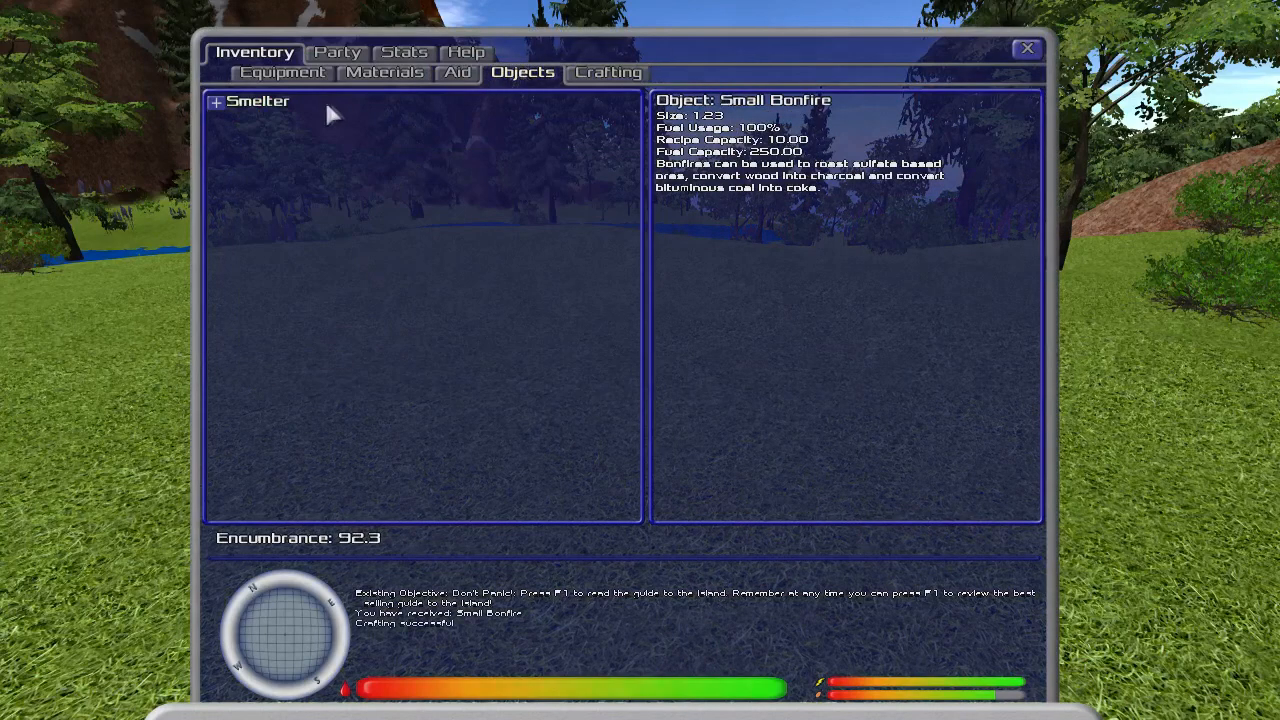
{"action": "left_click", "coordinate": [1026, 48]}
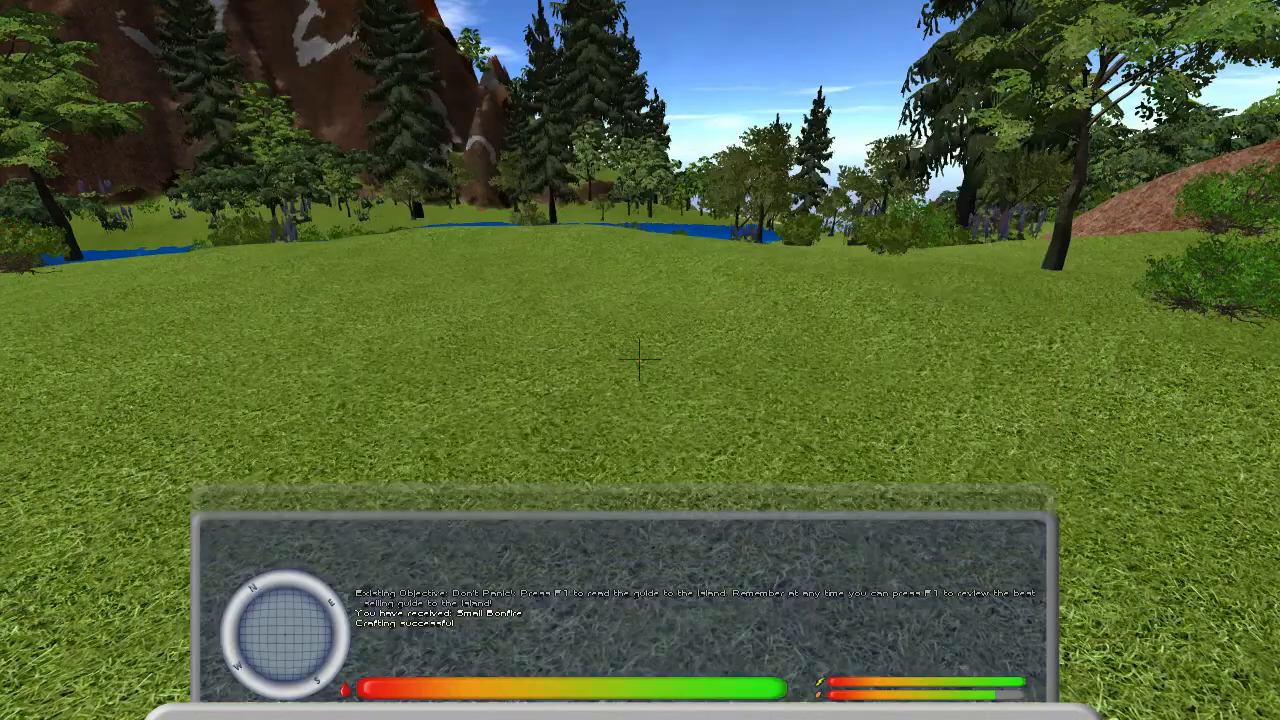
{"action": "key", "text": "f"}
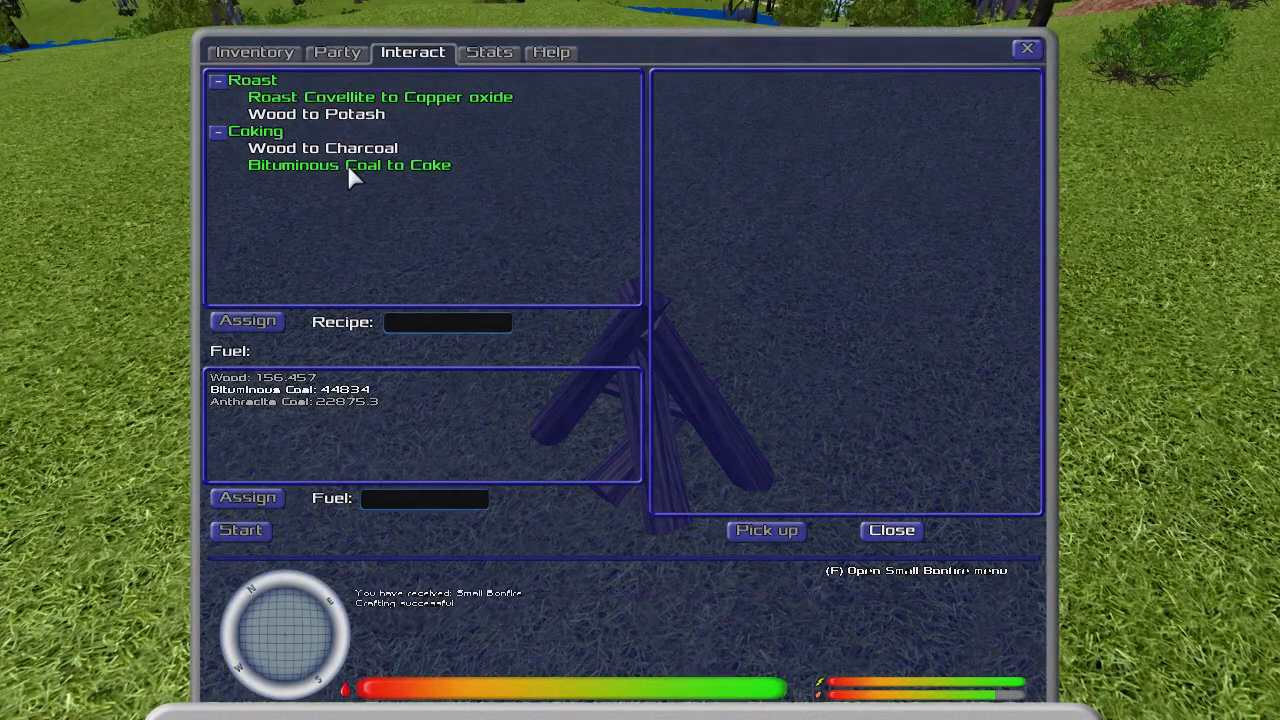
Run Bituminous Coal to Coke with bituminous coal fuel in the bonfire and take the coke
{"action": "left_click", "coordinate": [324, 148]}
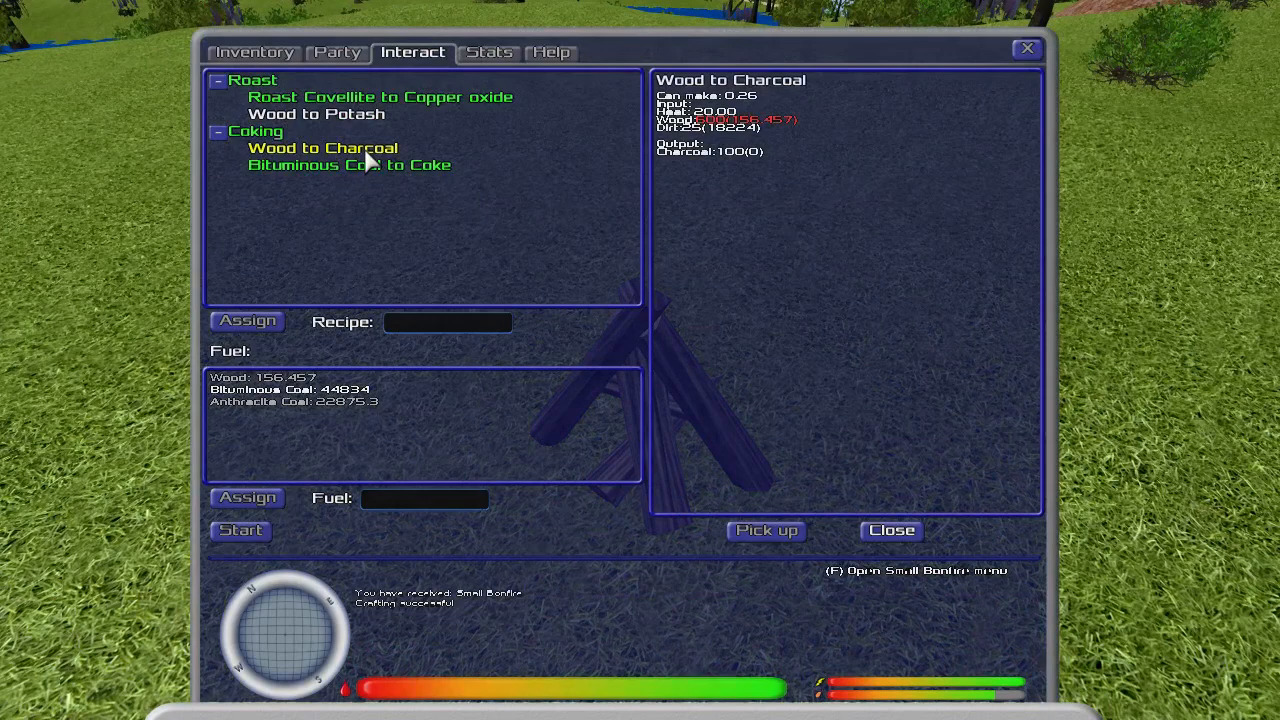
{"action": "left_click", "coordinate": [348, 164]}
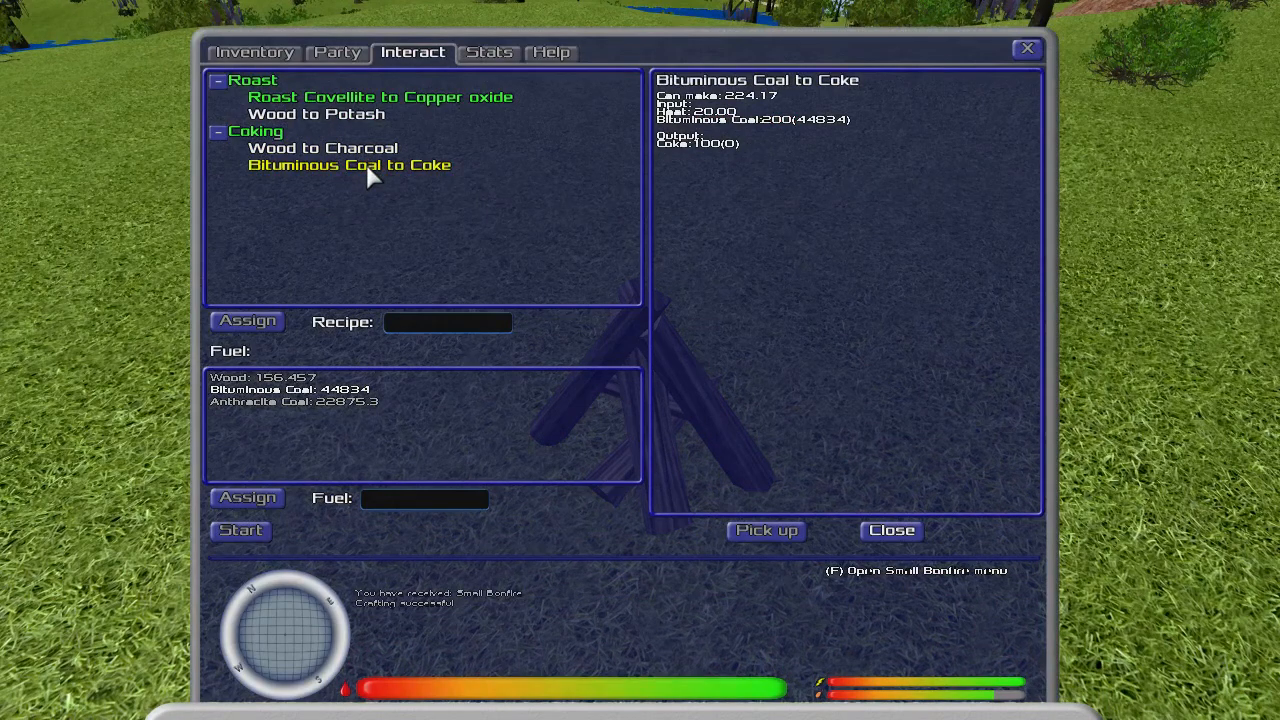
{"action": "left_click", "coordinate": [246, 320]}
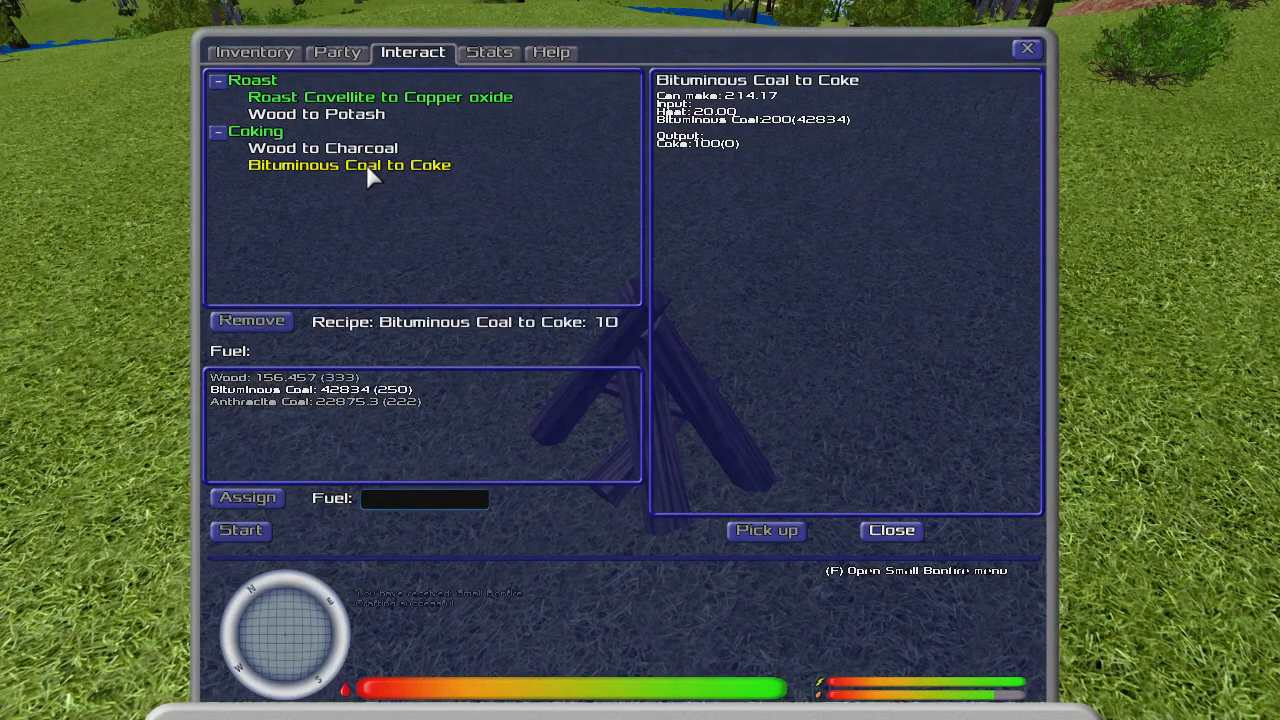
{"action": "mouse_move", "coordinate": [276, 436]}
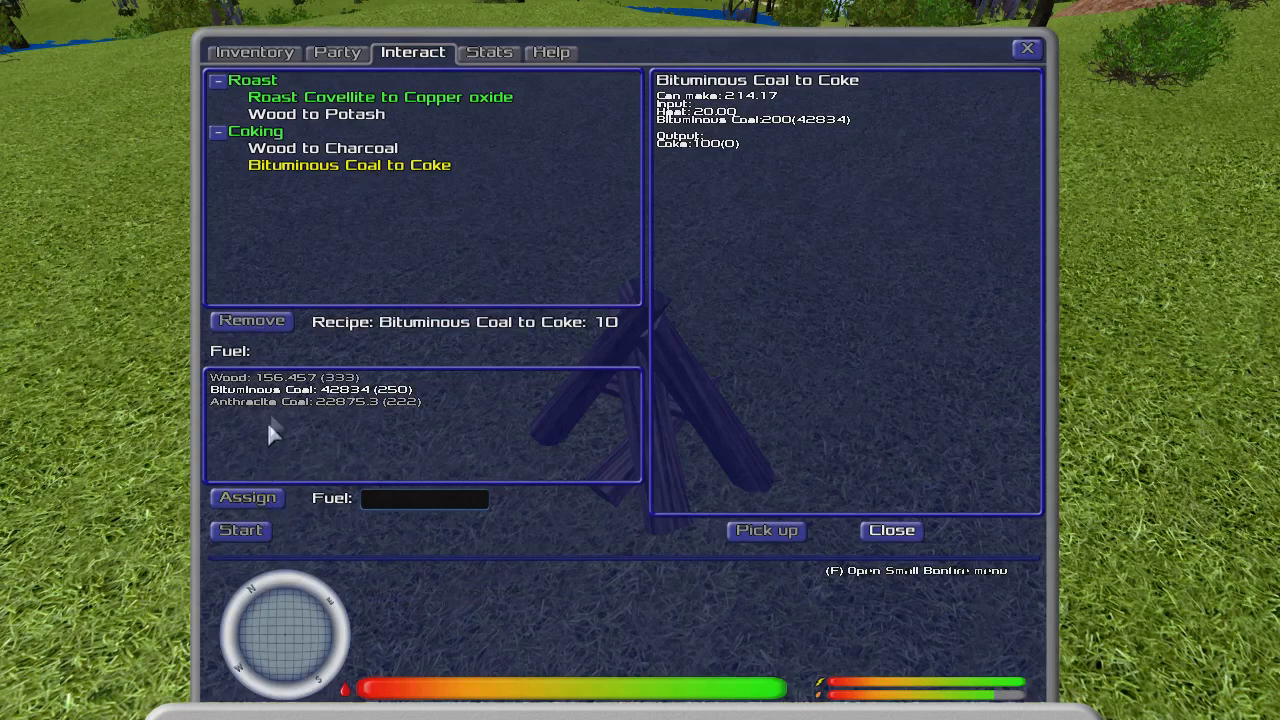
{"action": "left_click", "coordinate": [248, 496]}
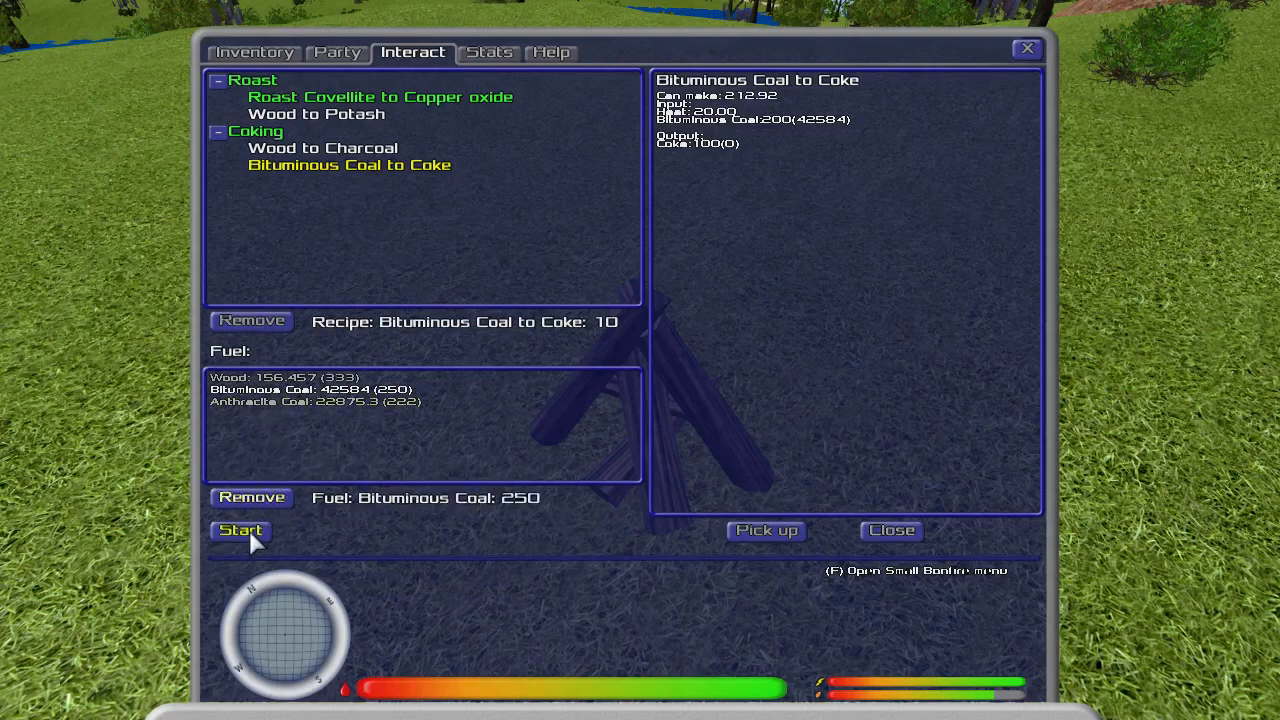
{"action": "left_click", "coordinate": [240, 530]}
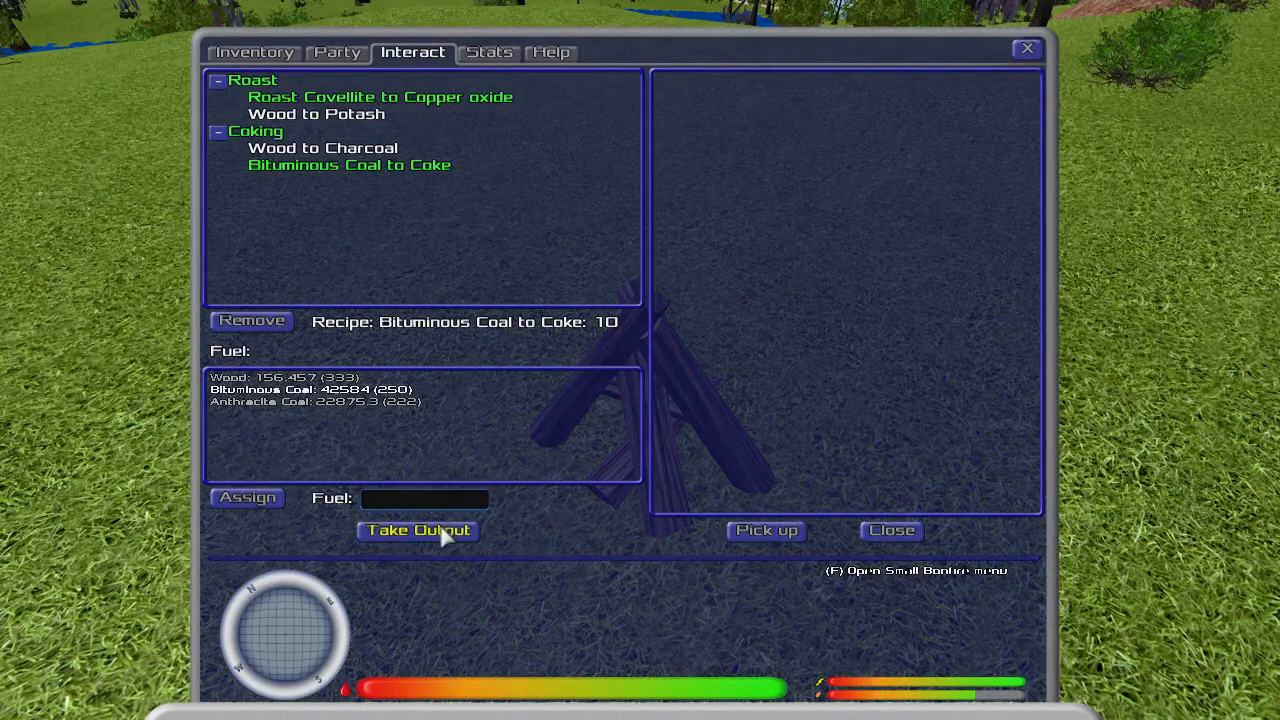
{"action": "left_click", "coordinate": [416, 530]}
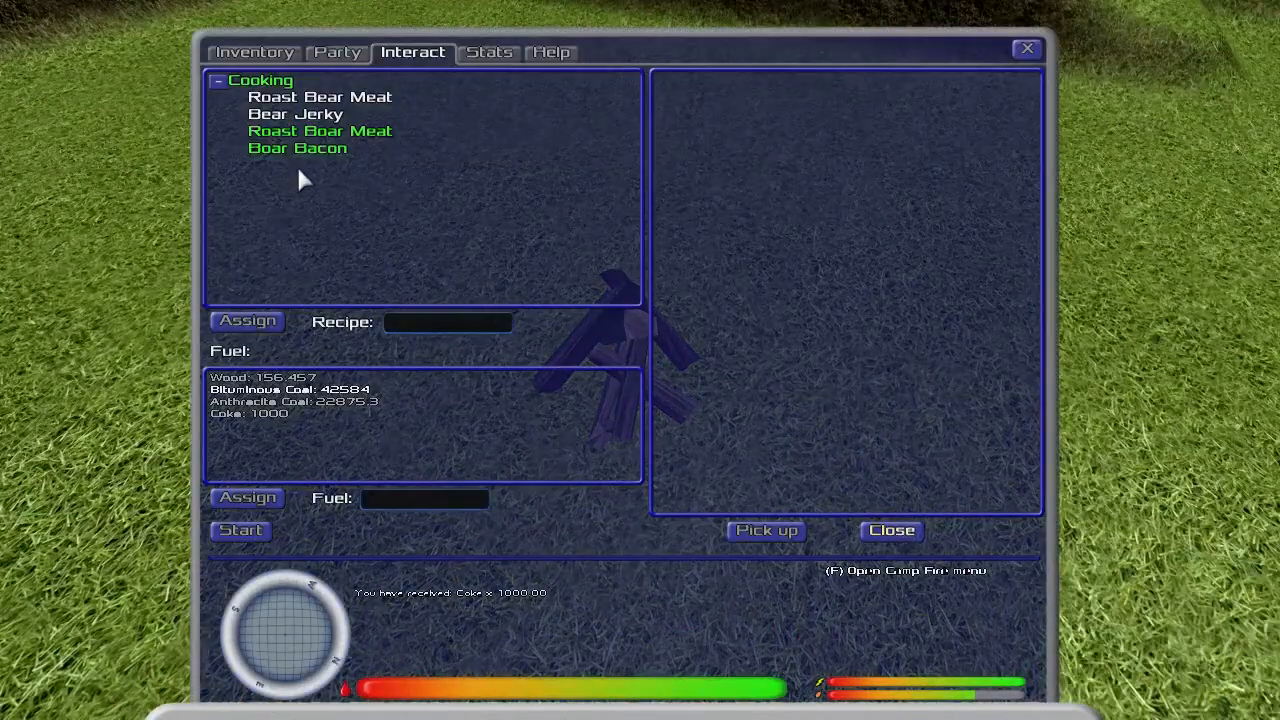
Start cooking Boar Bacon at the campfire using coke as fuel
{"action": "left_click", "coordinate": [296, 148]}
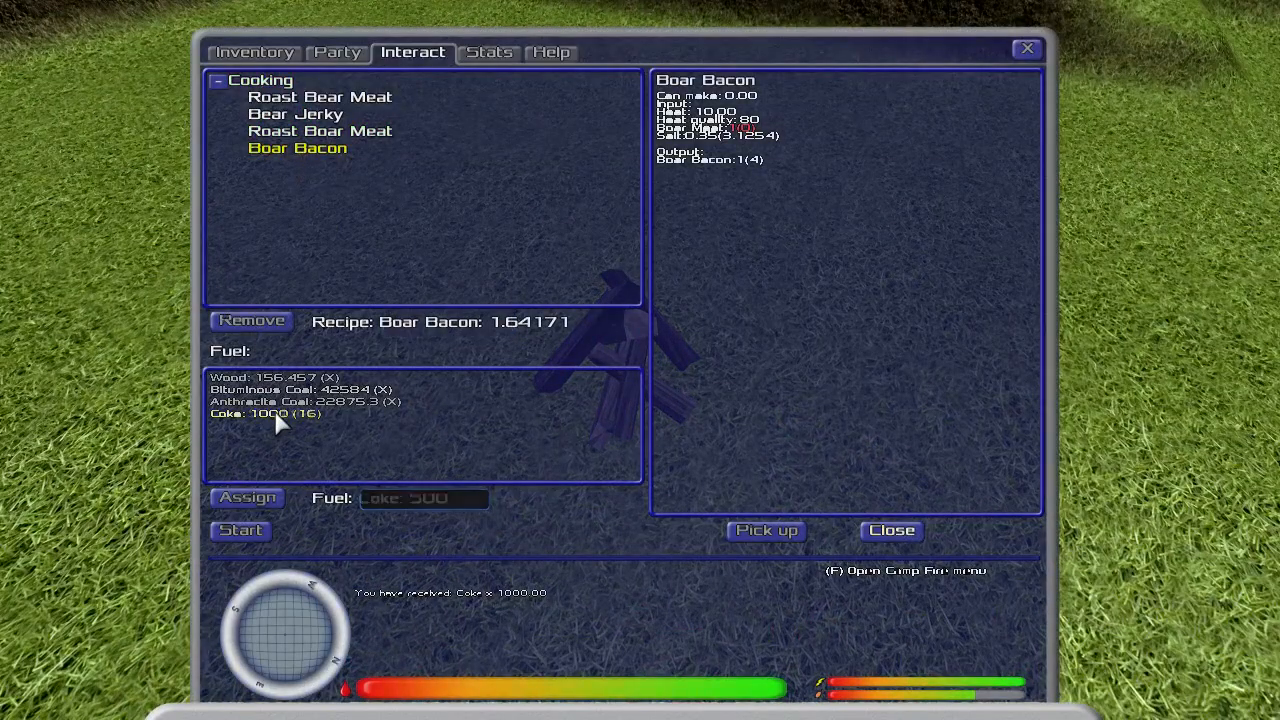
{"action": "left_click", "coordinate": [240, 530]}
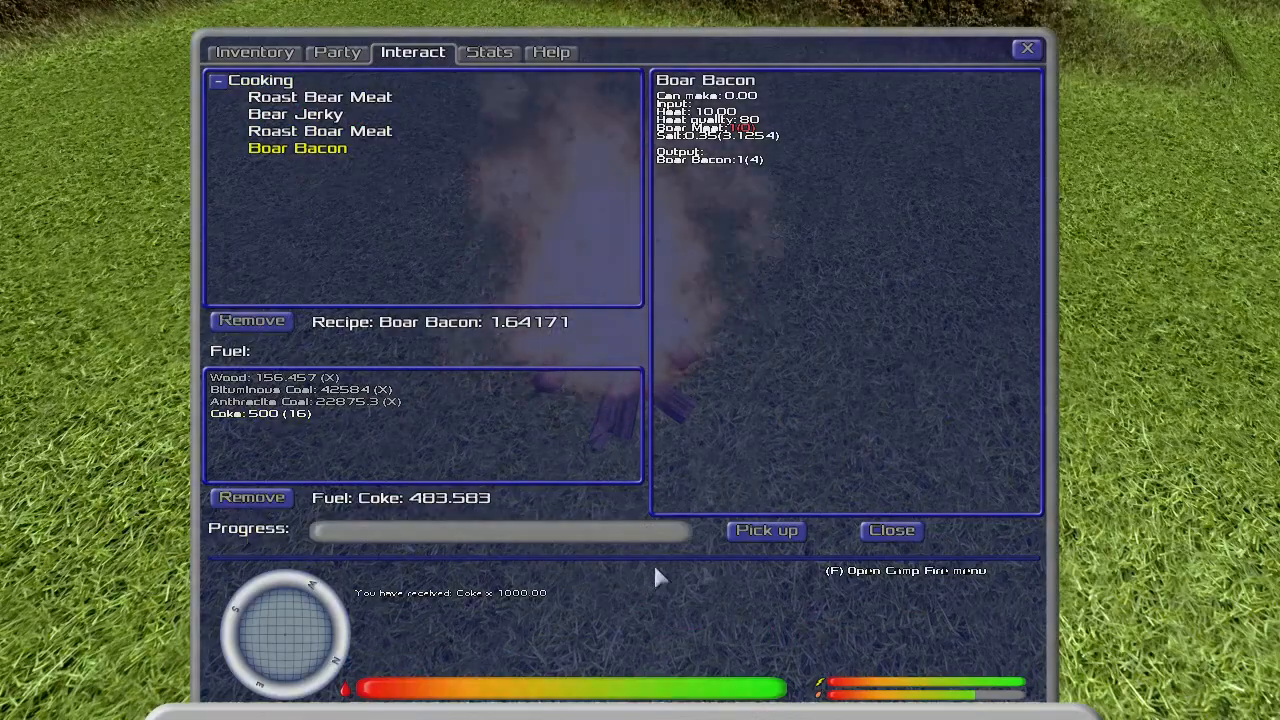
{"action": "left_click", "coordinate": [890, 530]}
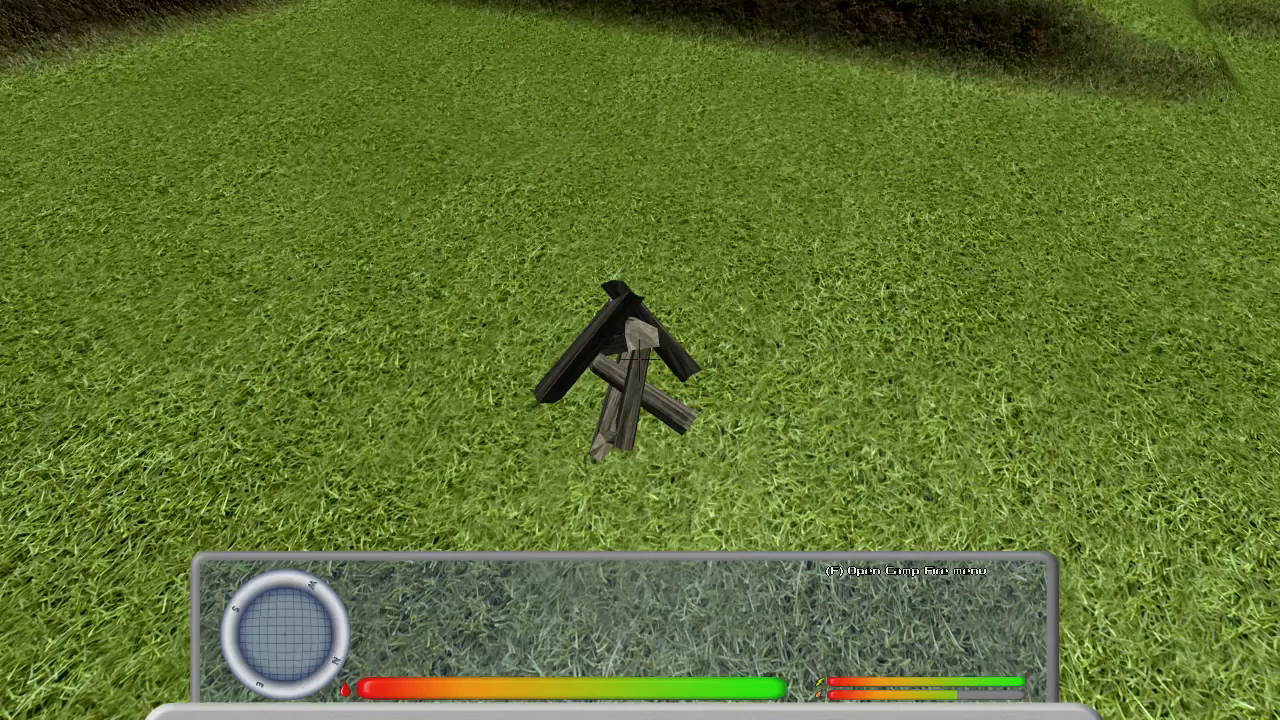
Collect the cooked Boar Bacon from the campfire's output
{"action": "key", "text": "f"}
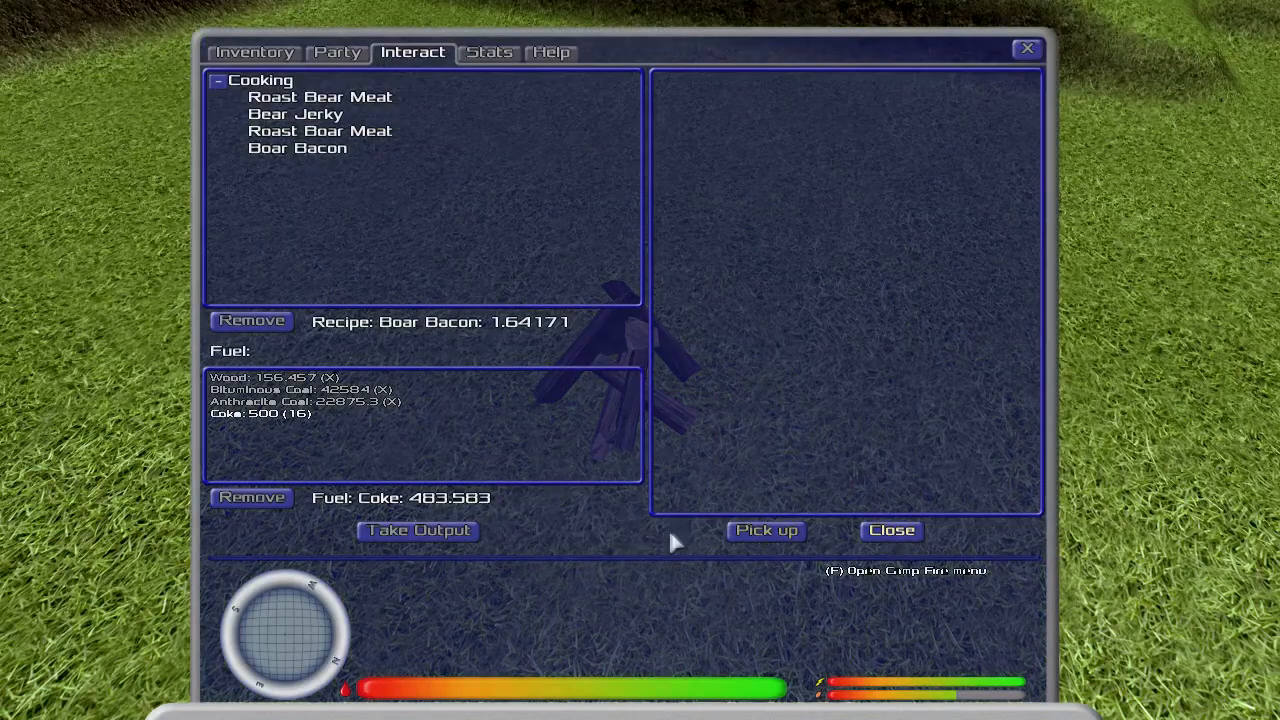
{"action": "left_click", "coordinate": [416, 530]}
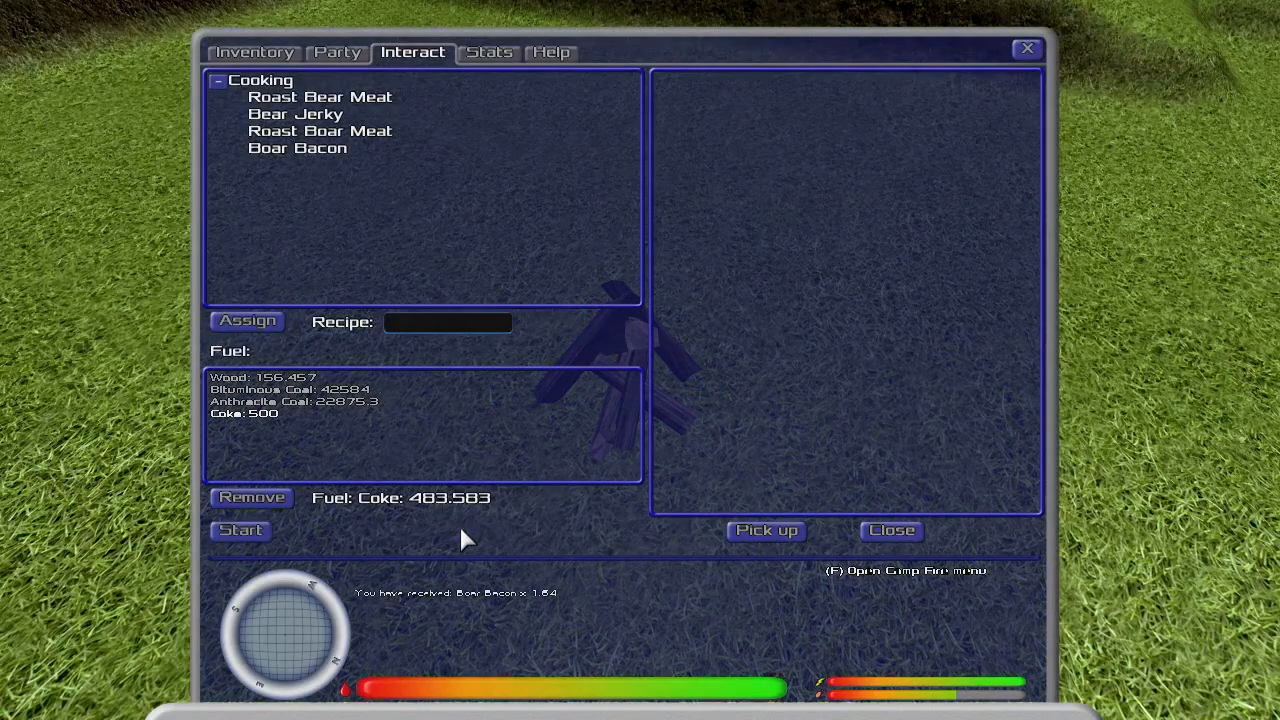
{"action": "left_click", "coordinate": [890, 530]}
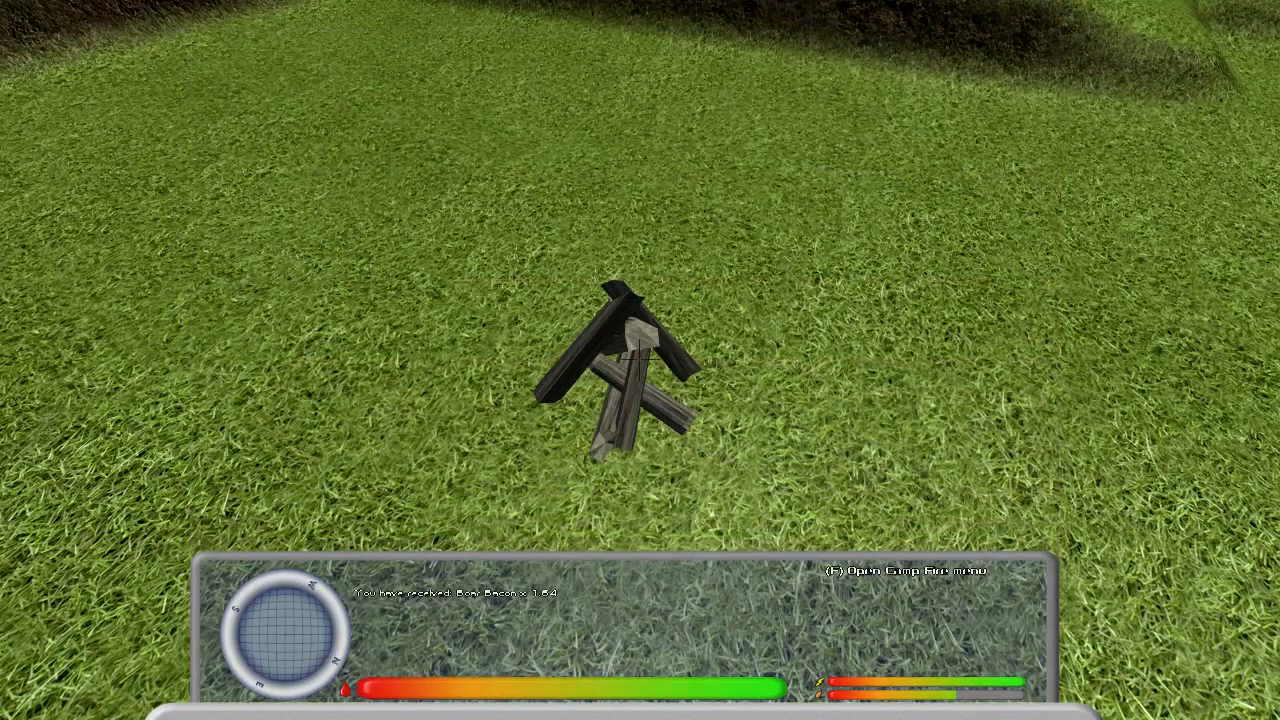